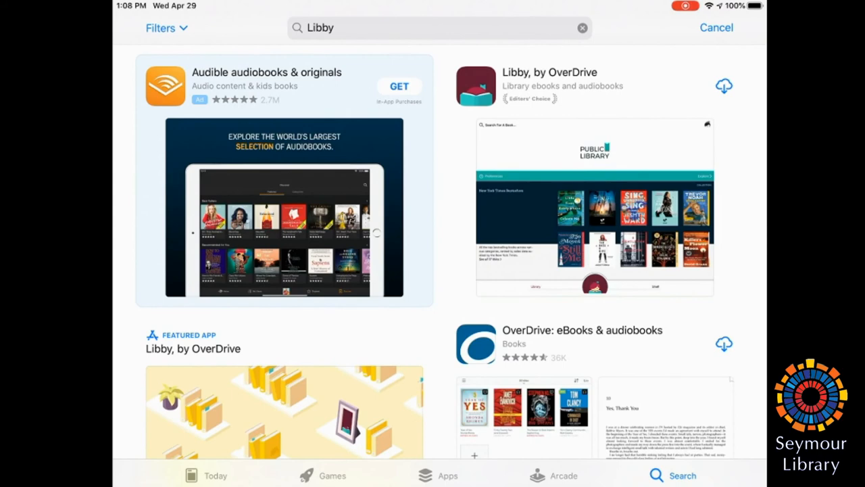
Download the Libby, by OverDrive app and open it once it finishes installing.
click(724, 85)
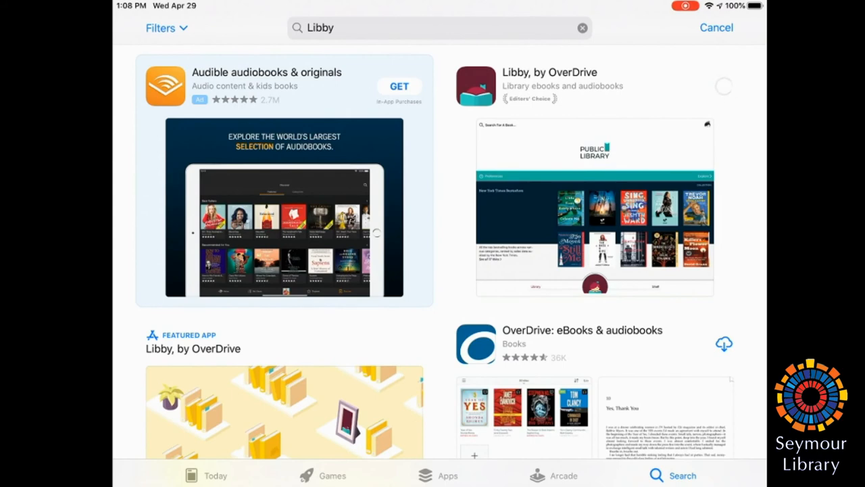
click(724, 86)
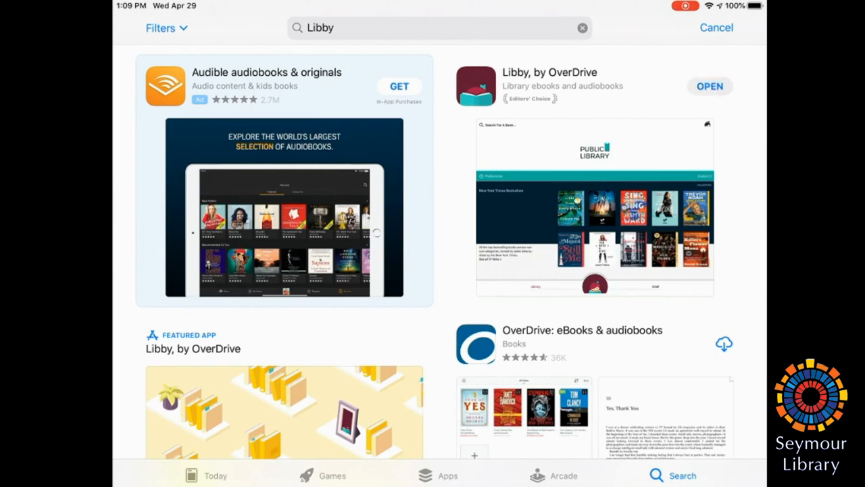
click(710, 86)
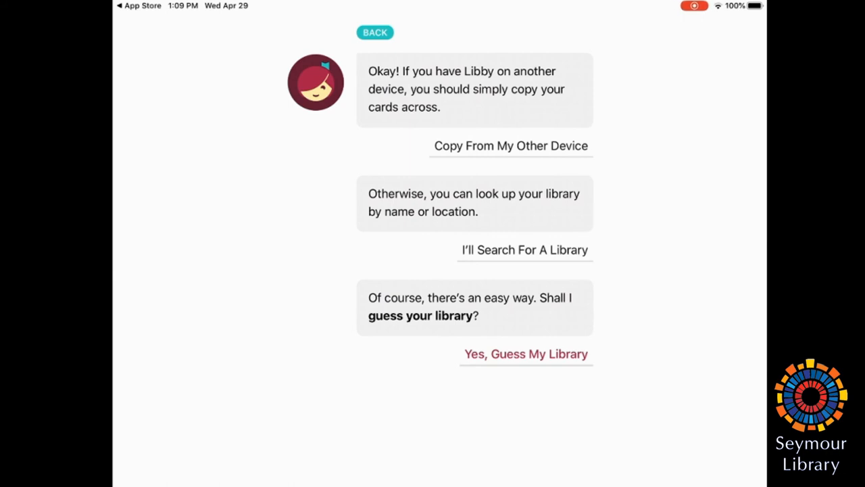
Search for libraries near zip code 13021 and select Finger Lakes Library System.
click(524, 249)
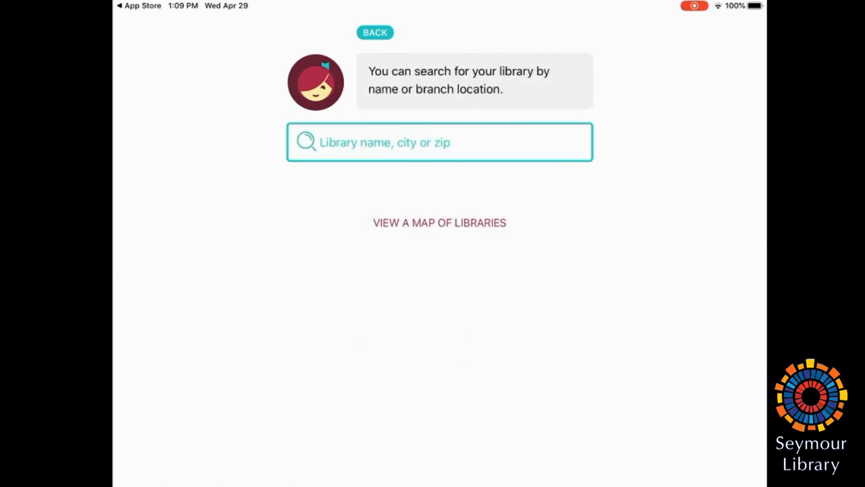
click(439, 142)
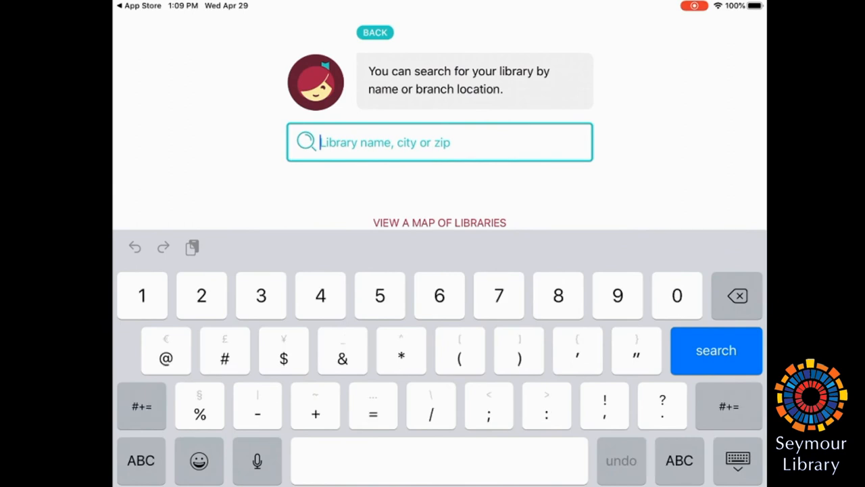
text(13021)
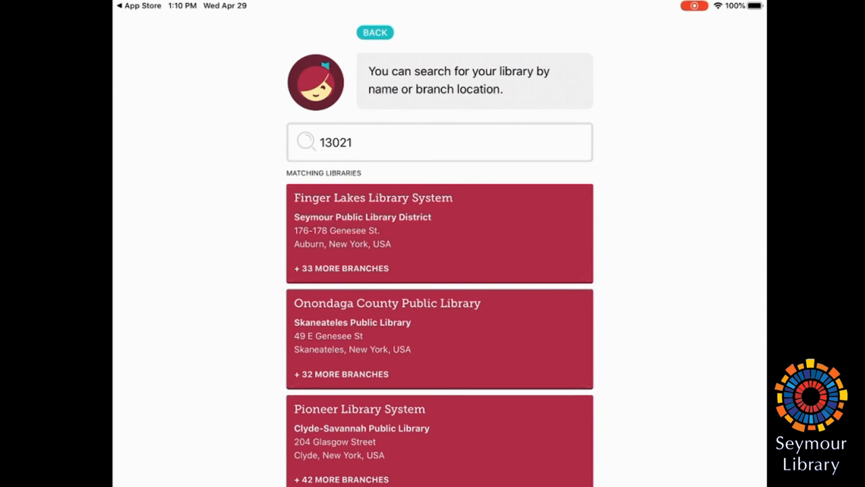
click(439, 232)
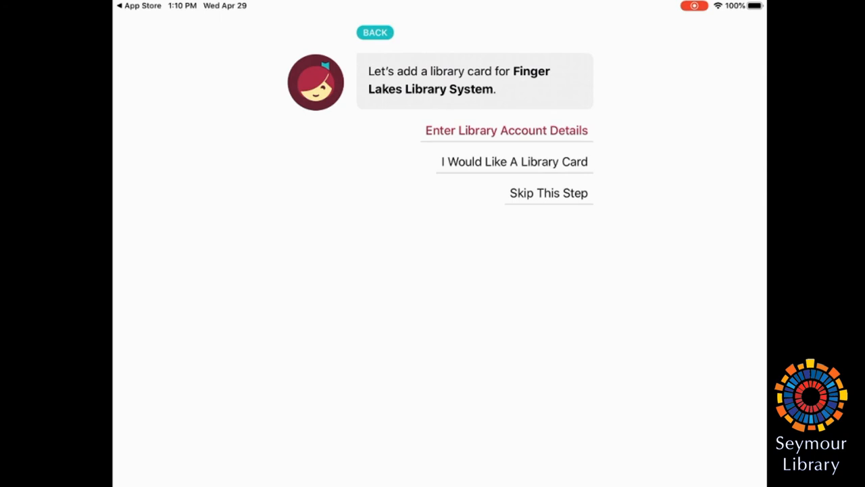
click(505, 130)
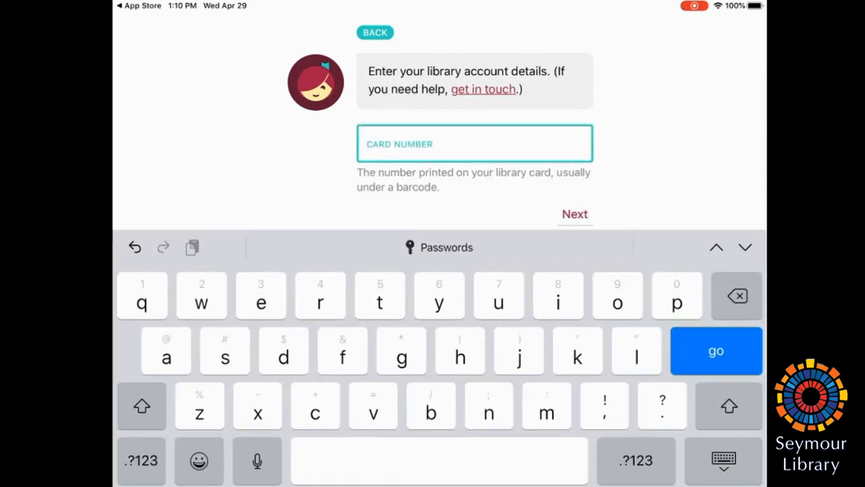
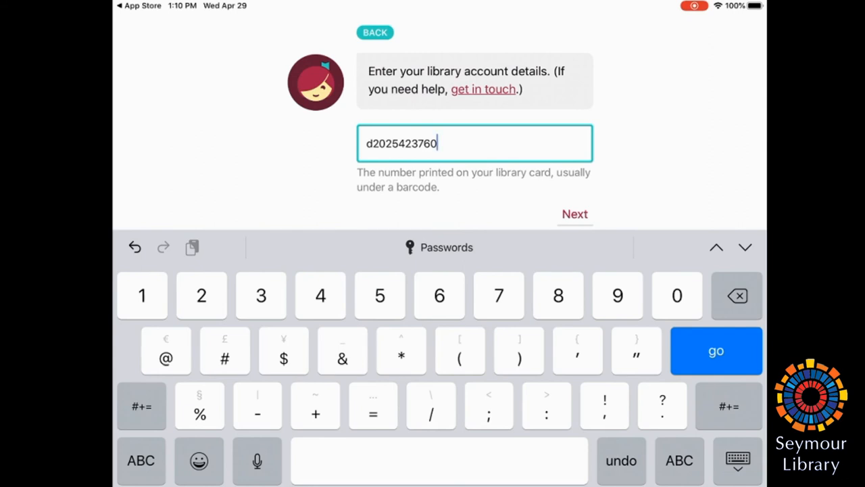
click(575, 214)
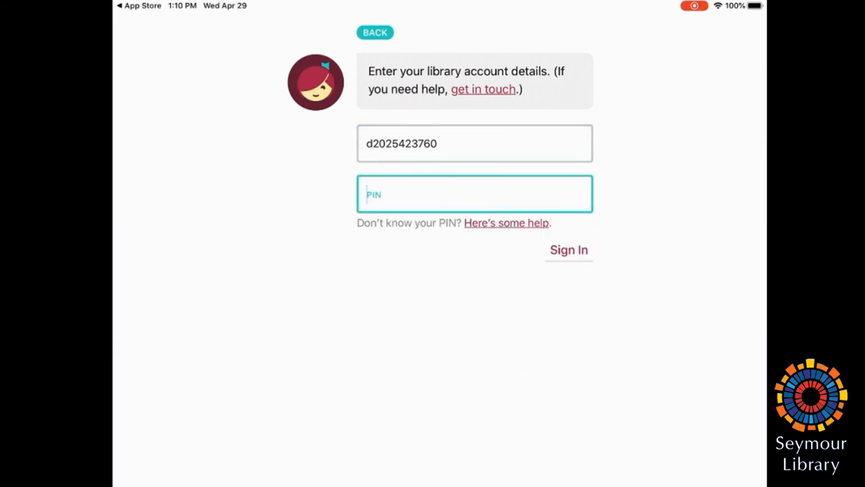
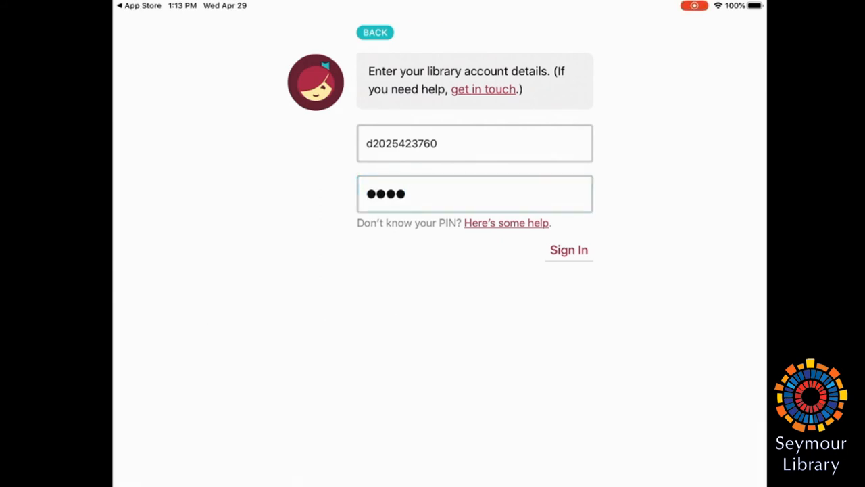
click(569, 250)
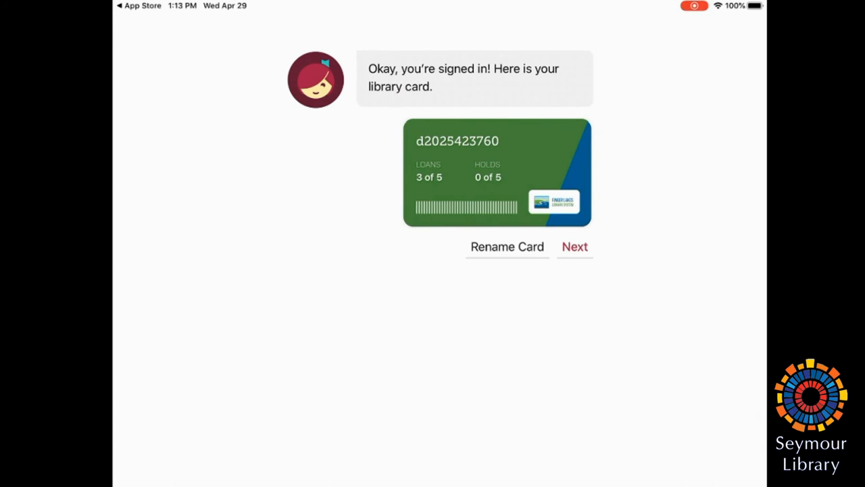
Continue past the signed-in card and scroll through the Finger Lakes library home page.
click(575, 246)
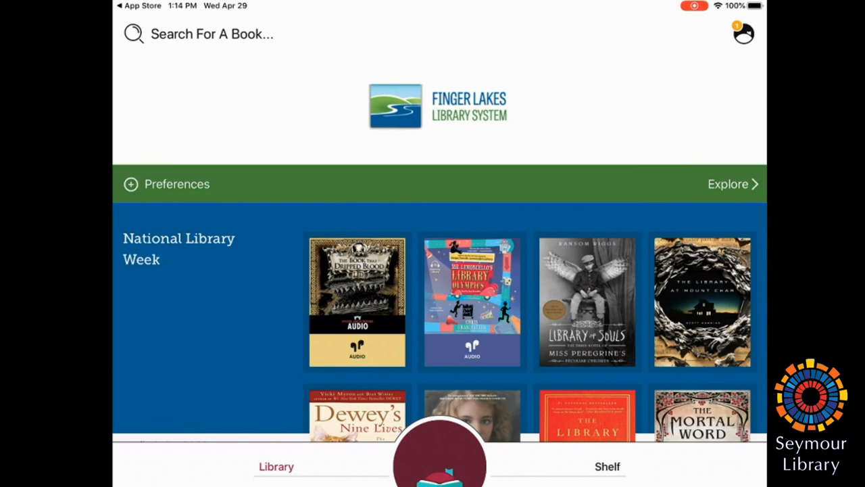
scroll(down, 3)
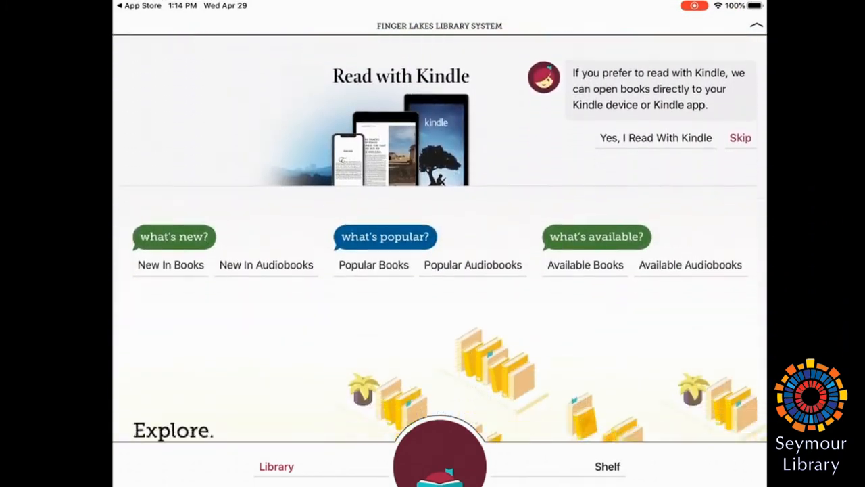
scroll(down, 3)
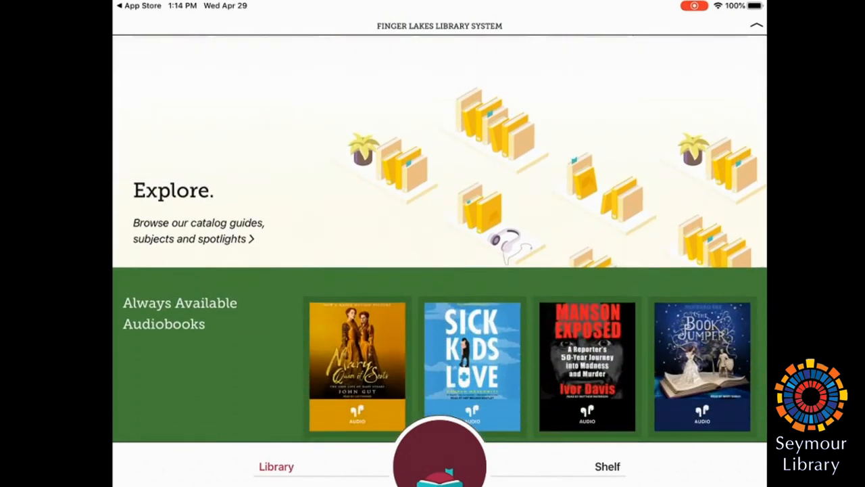
scroll(down, 3)
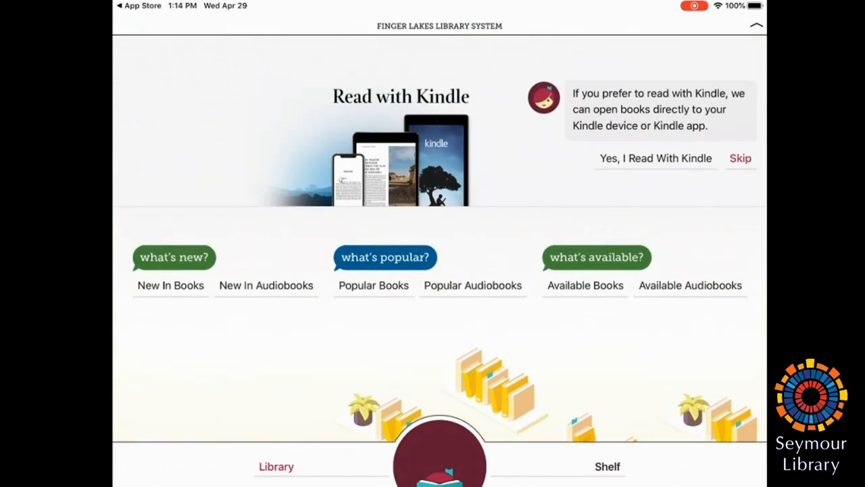
scroll(down, 3)
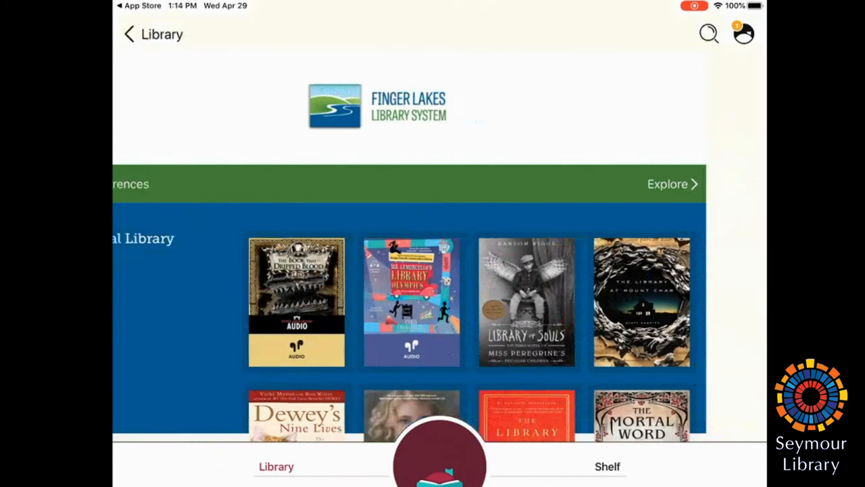
Browse the Explore list of catalog guides, then head to the Shelf.
click(667, 183)
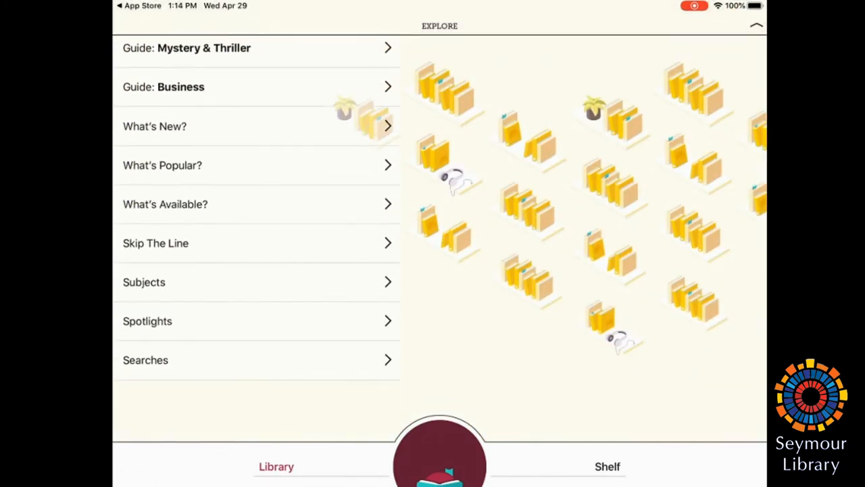
scroll(down, 3)
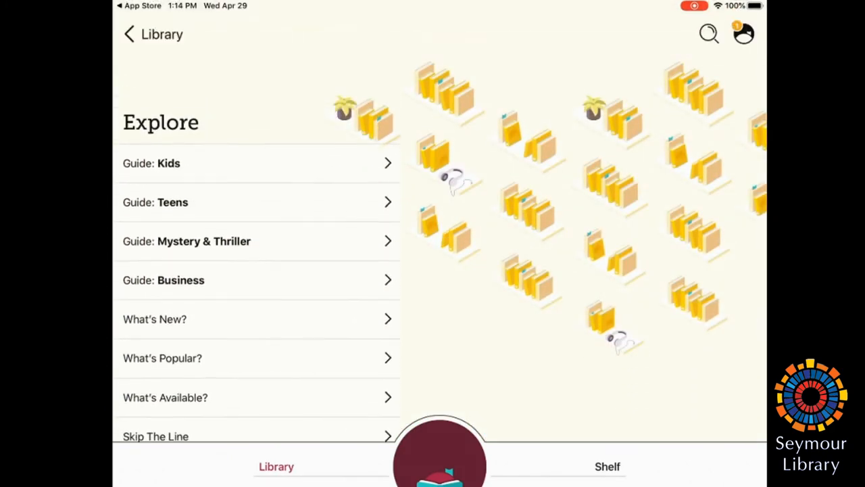
scroll(up, 3)
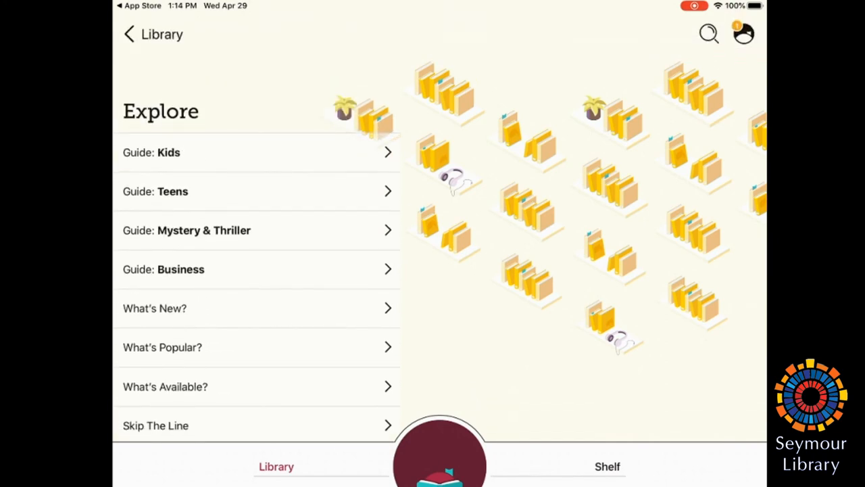
click(606, 467)
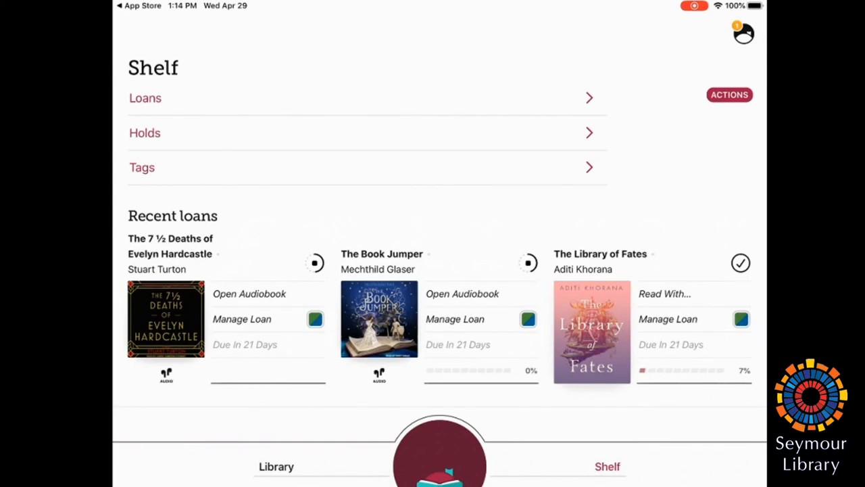
Review the three recent loans and bring up Read With choices for The Library of Fates.
click(275, 466)
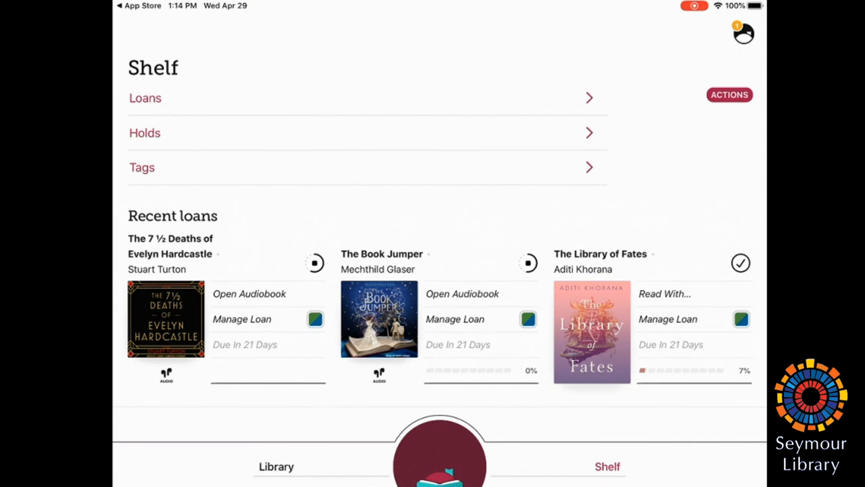
scroll(up, 3)
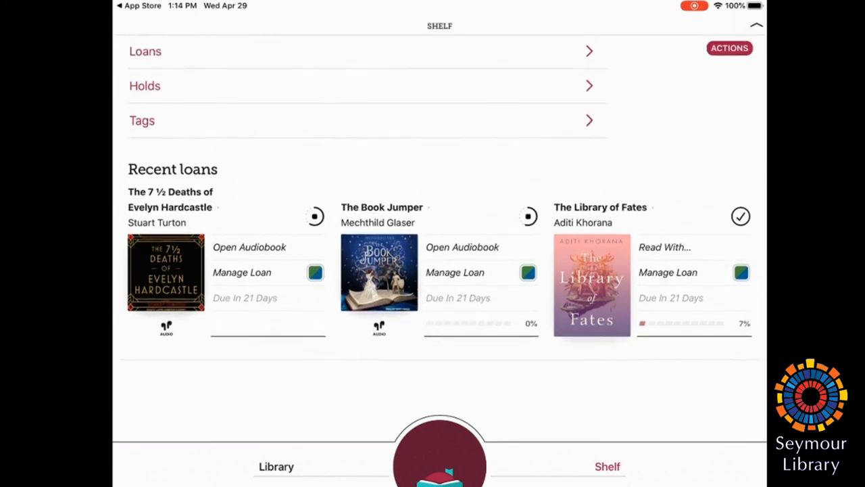
scroll(down, 3)
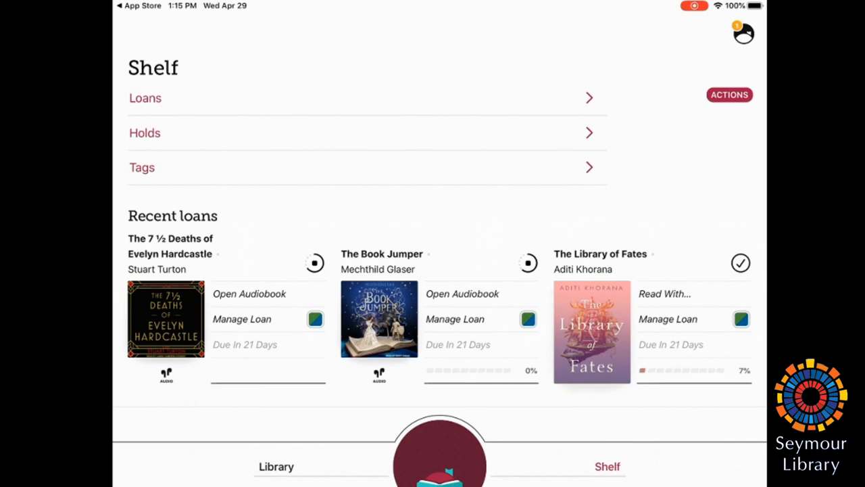
click(665, 293)
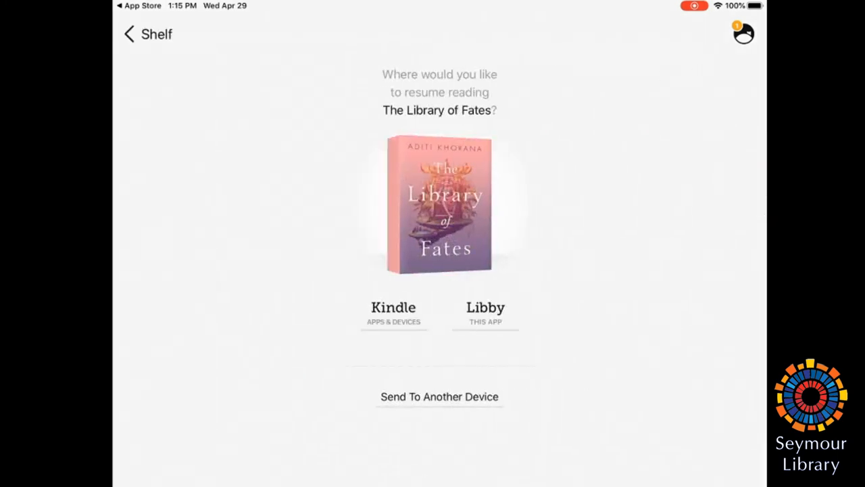
Read The Library of Fates inside Libby and reveal the reader controls on pages 51–52.
click(485, 308)
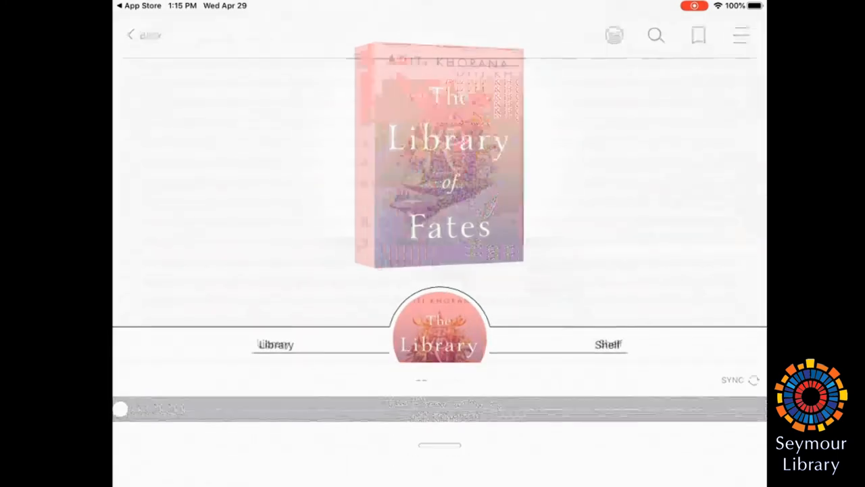
click(439, 155)
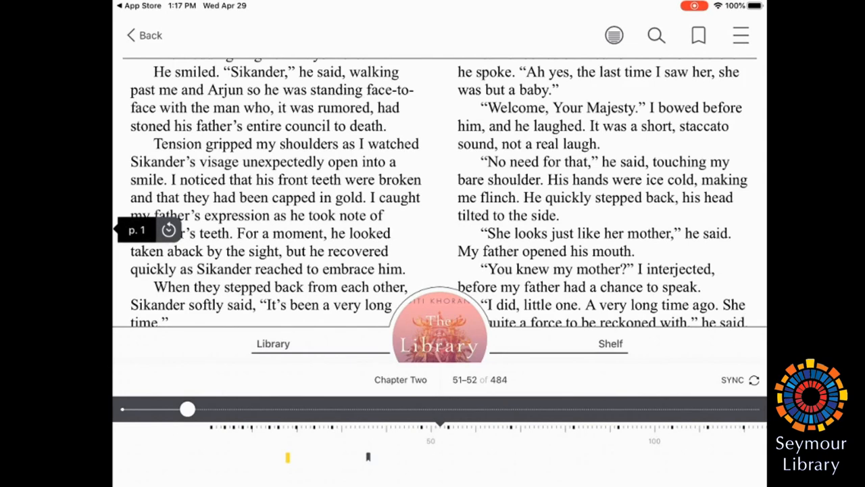
Bookmark the current page, try in-book search, then switch to The Book Jumper audiobook.
click(699, 35)
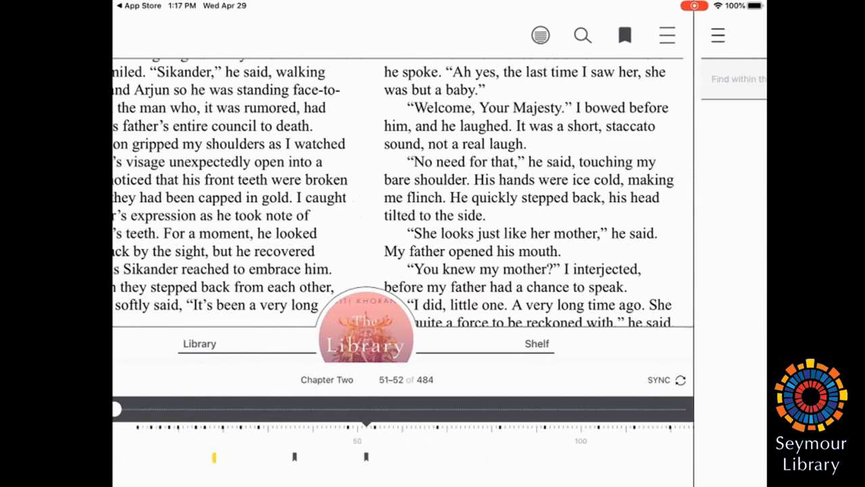
click(583, 35)
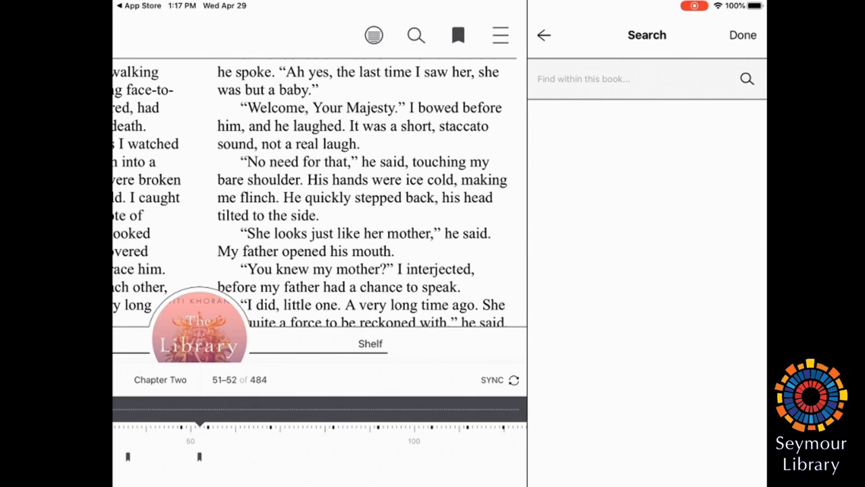
click(742, 35)
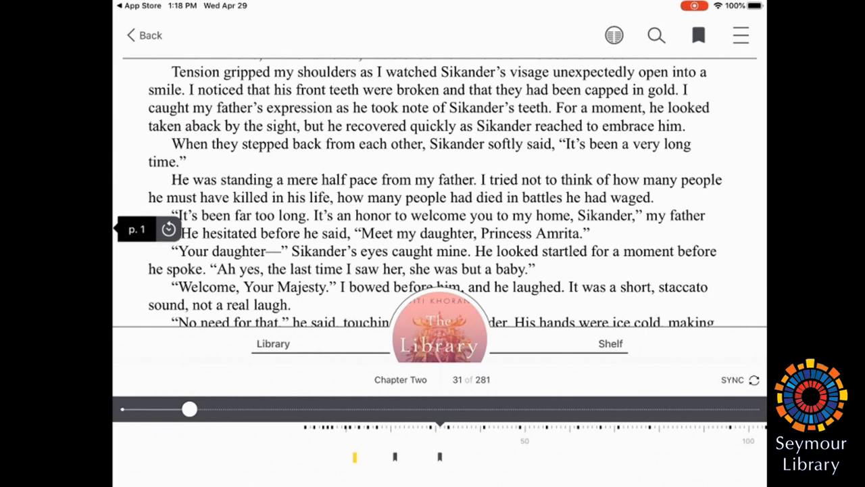
click(610, 343)
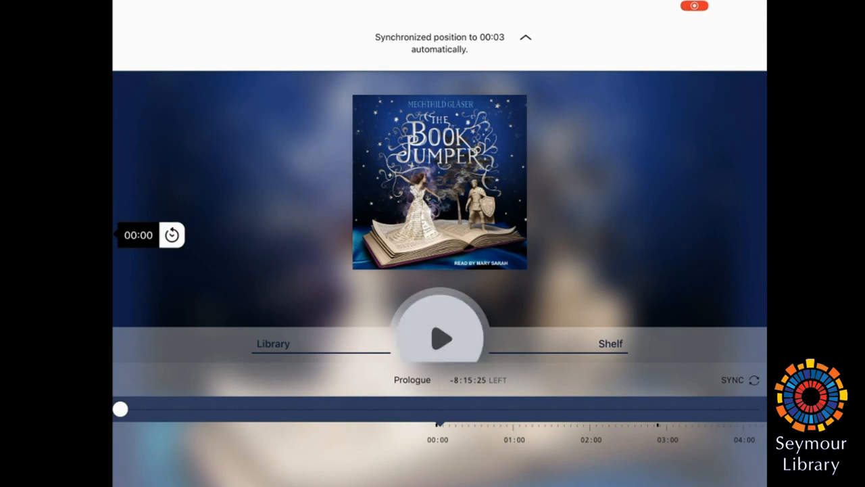
Play The Book Jumper at 1.25× speed with a 30-minute sleep timer and bookmark the position.
click(440, 337)
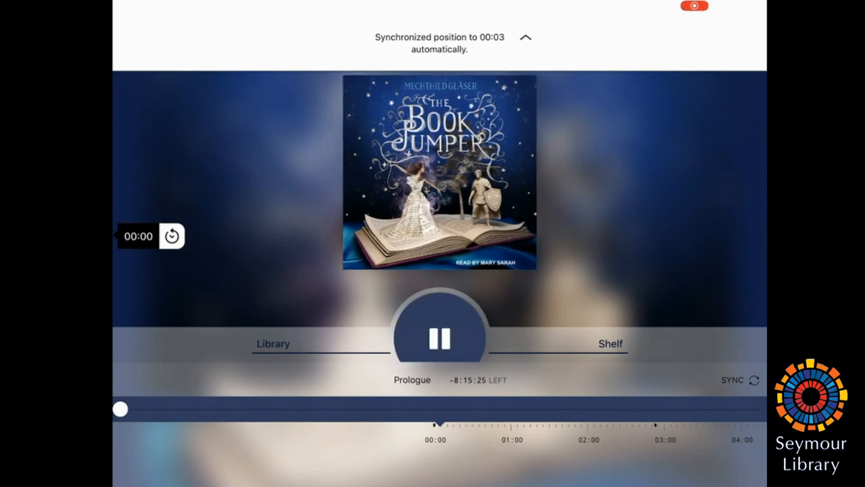
click(525, 37)
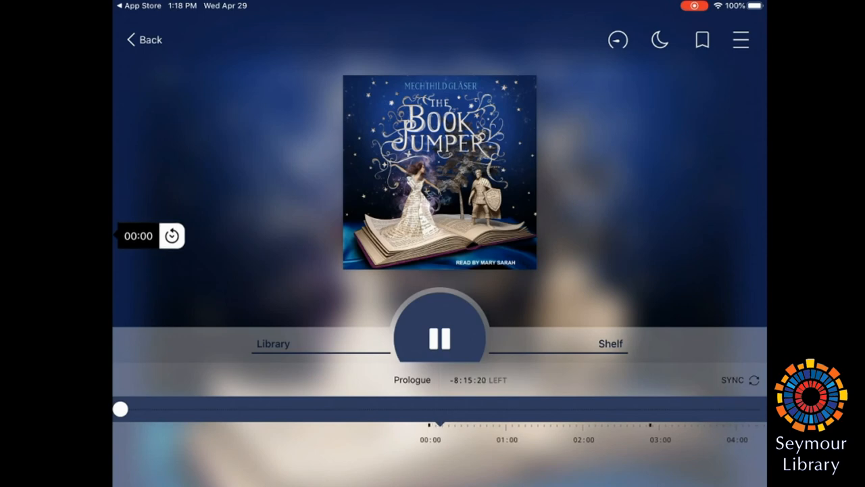
click(617, 39)
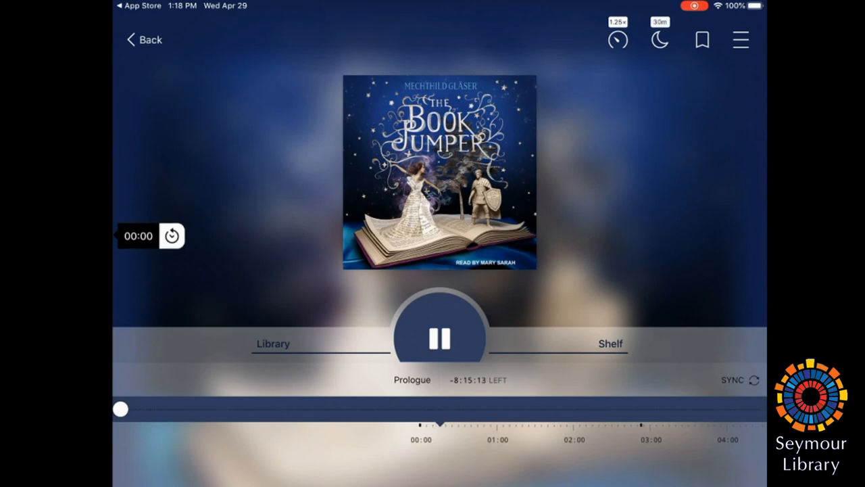
click(702, 39)
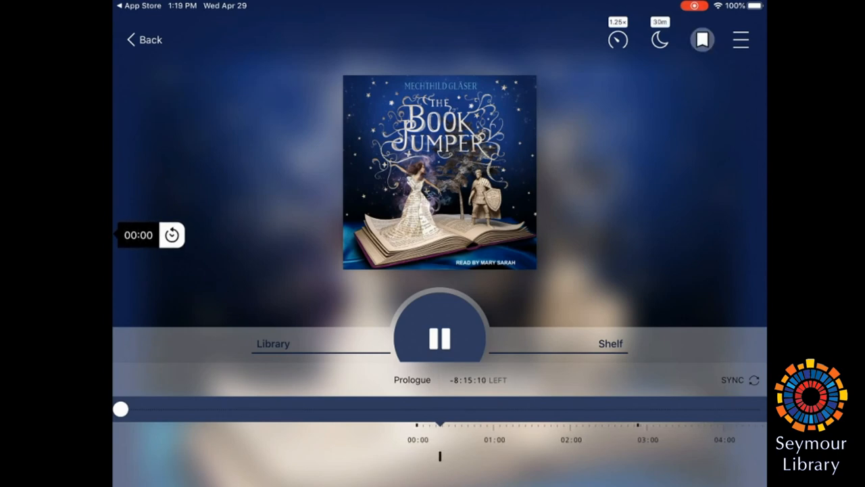
click(702, 39)
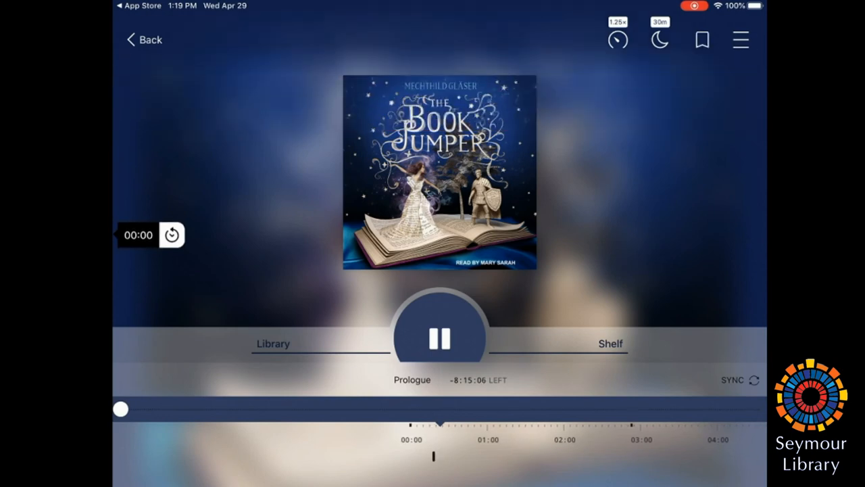
Open and close the audiobook options menu, pause playback, and leave the player.
click(741, 40)
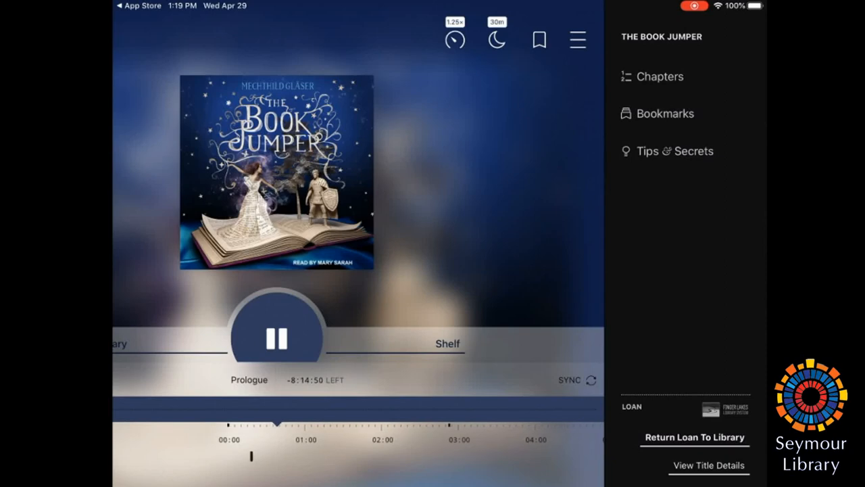
click(578, 39)
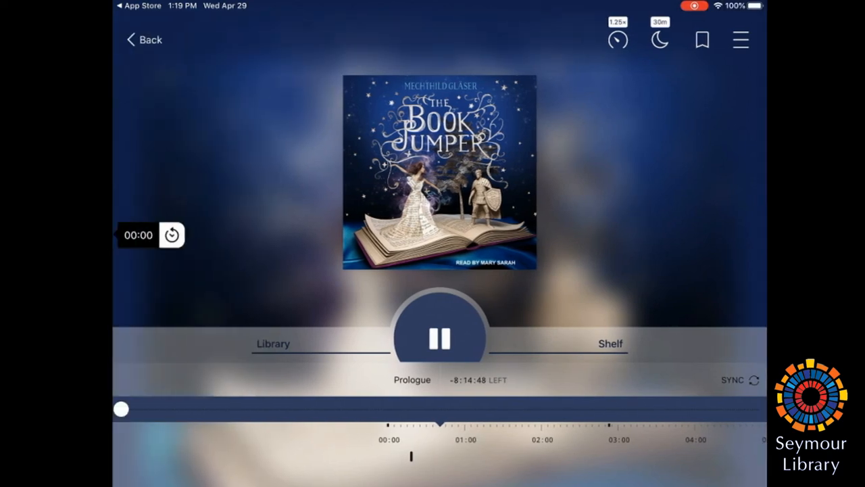
click(439, 338)
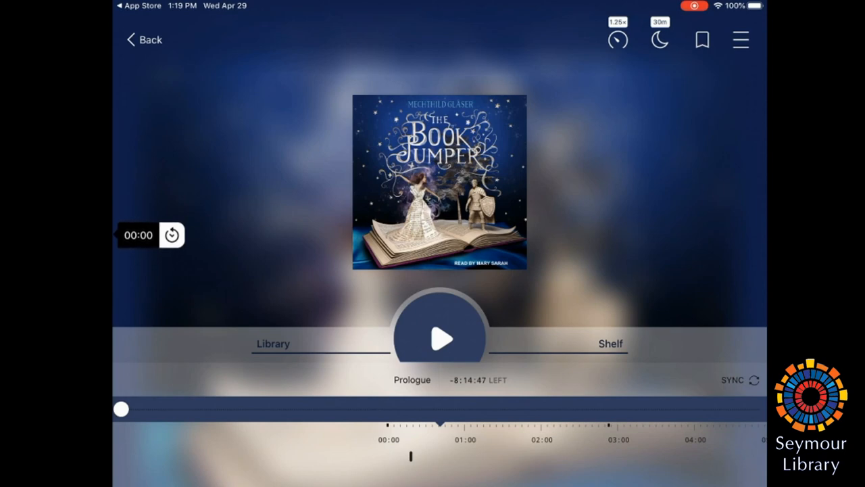
click(610, 344)
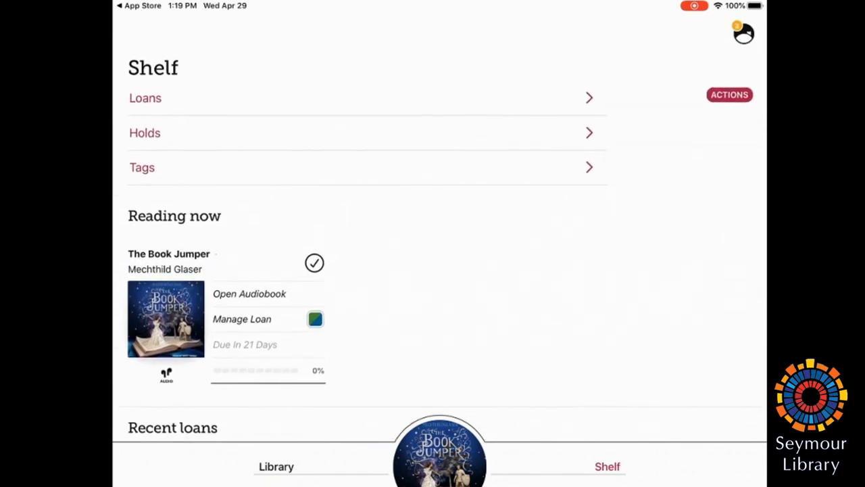
Check the empty Holds list and the three current Loans, returning to the Shelf overview.
click(368, 167)
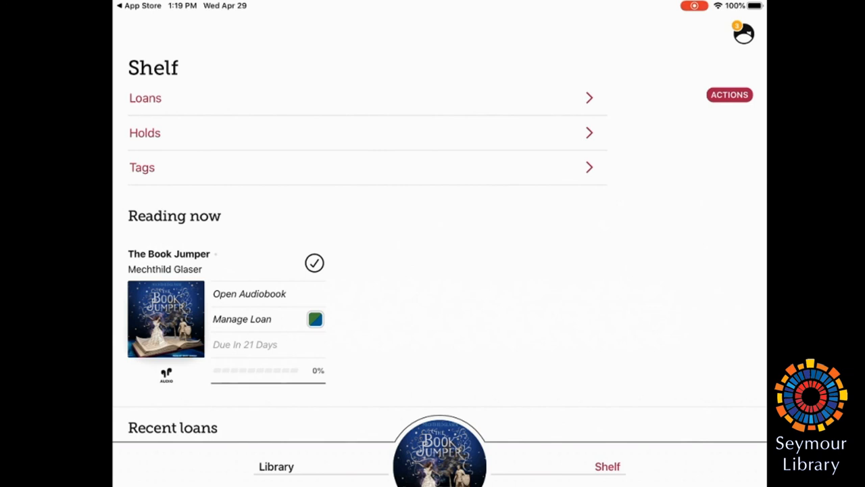
click(145, 132)
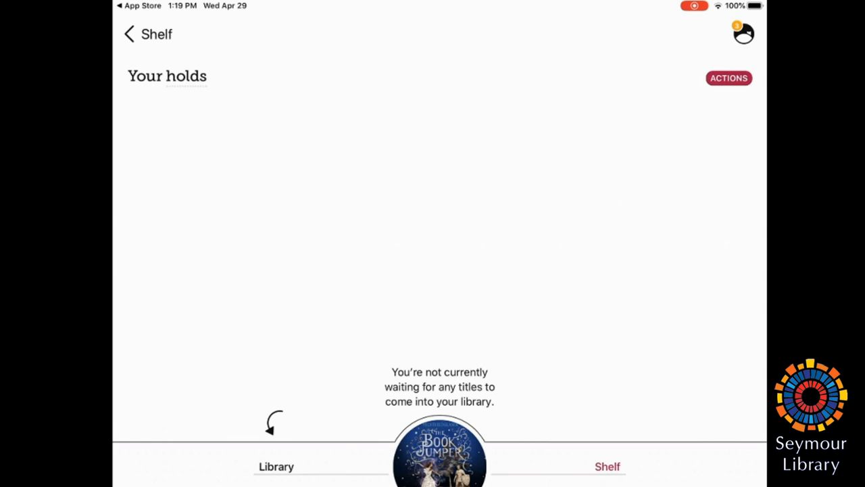
click(130, 33)
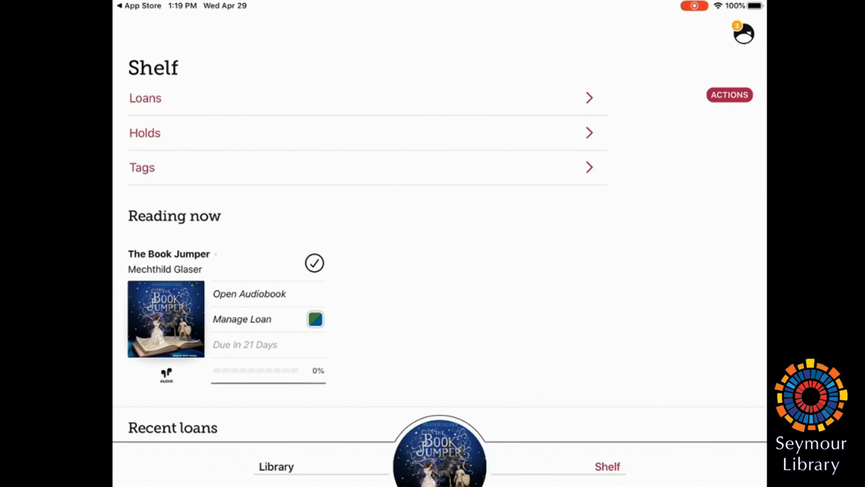
click(145, 97)
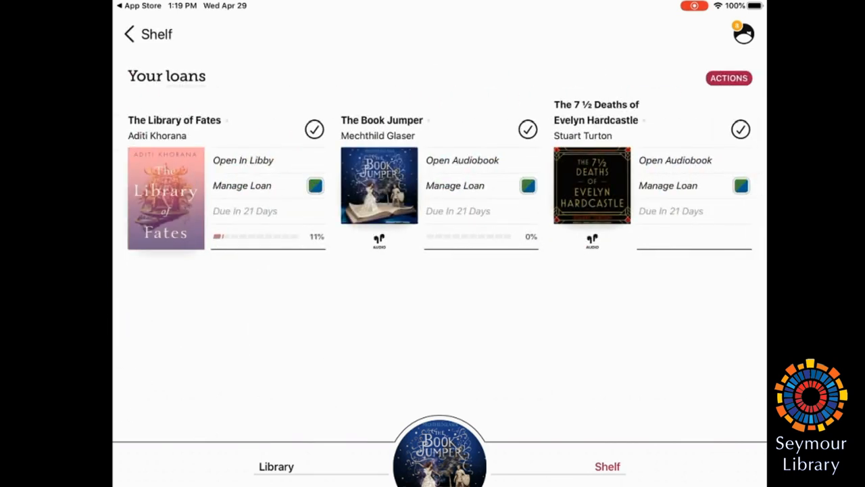
click(130, 34)
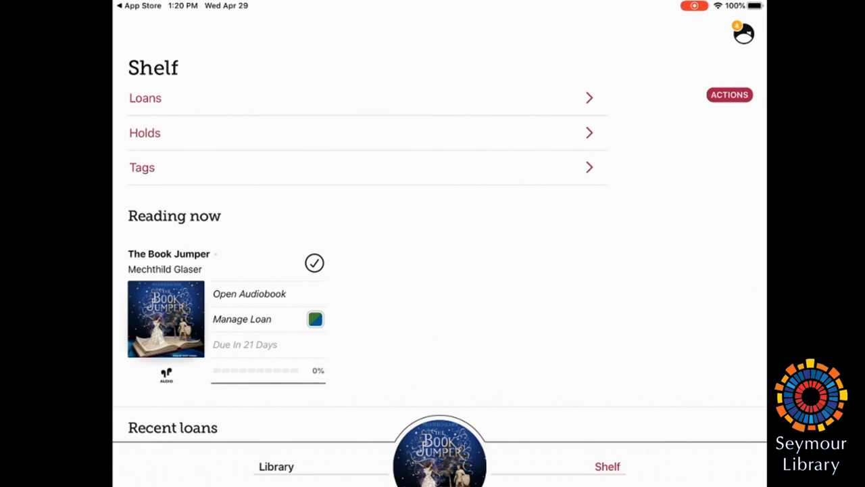
Open the account and libraries panel to reach the Finger Lakes Library System home page.
click(743, 34)
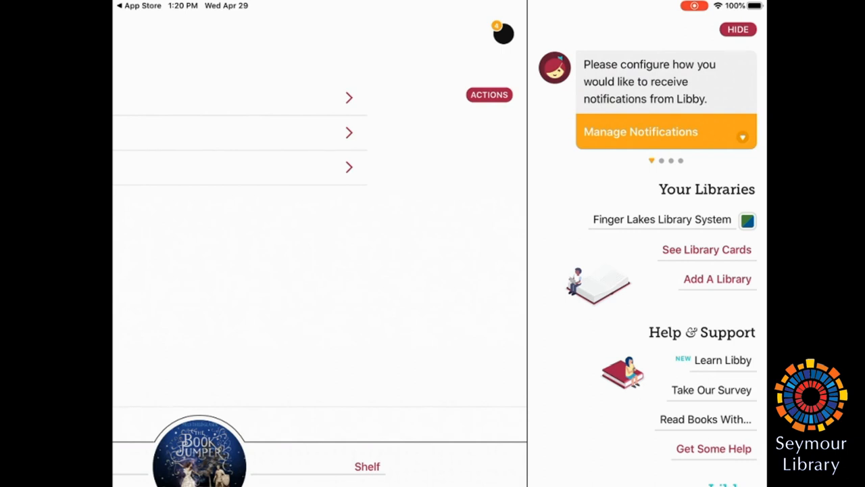
scroll(up, 3)
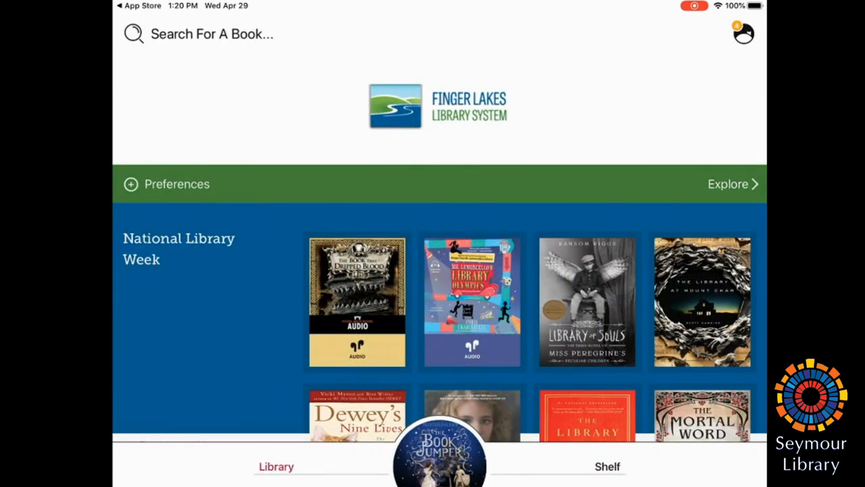
scroll(up, 3)
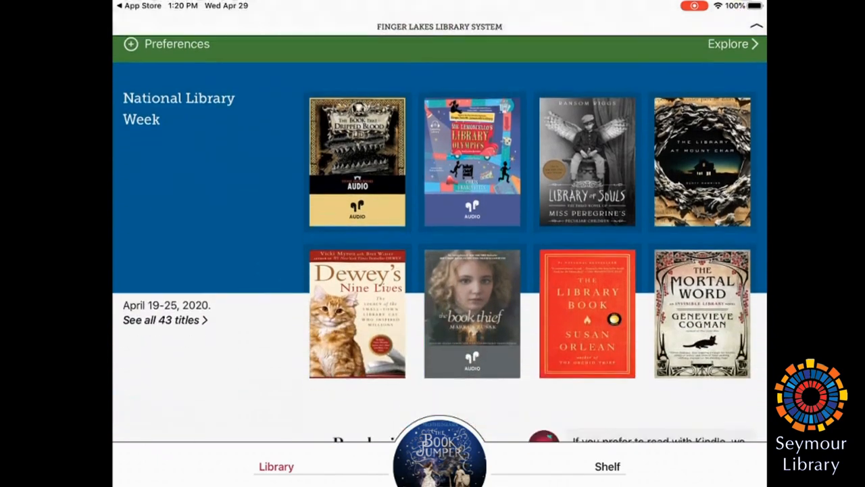
scroll(down, 3)
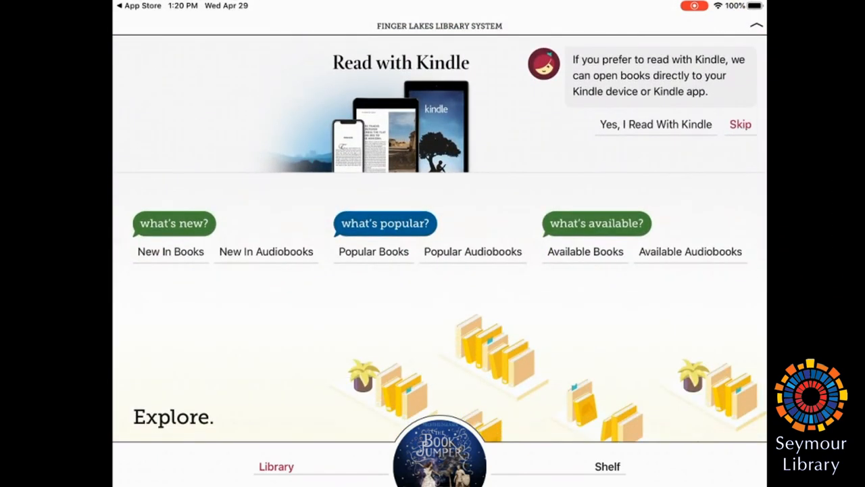
click(740, 124)
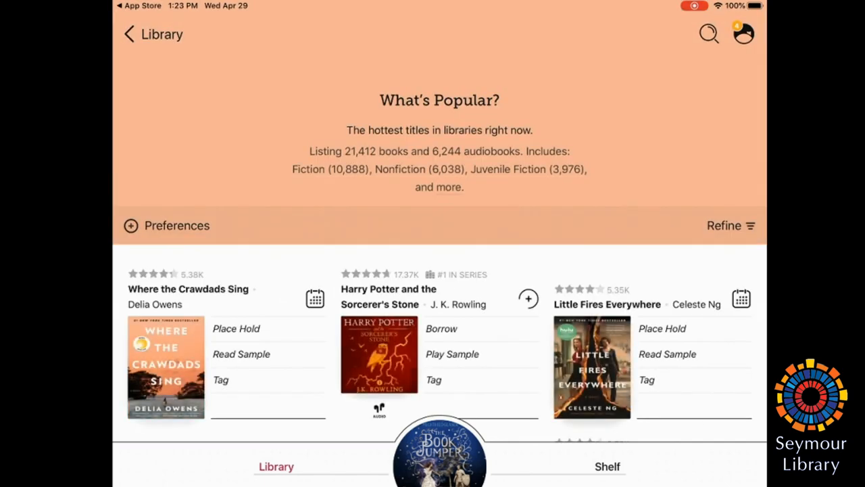
scroll(down, 3)
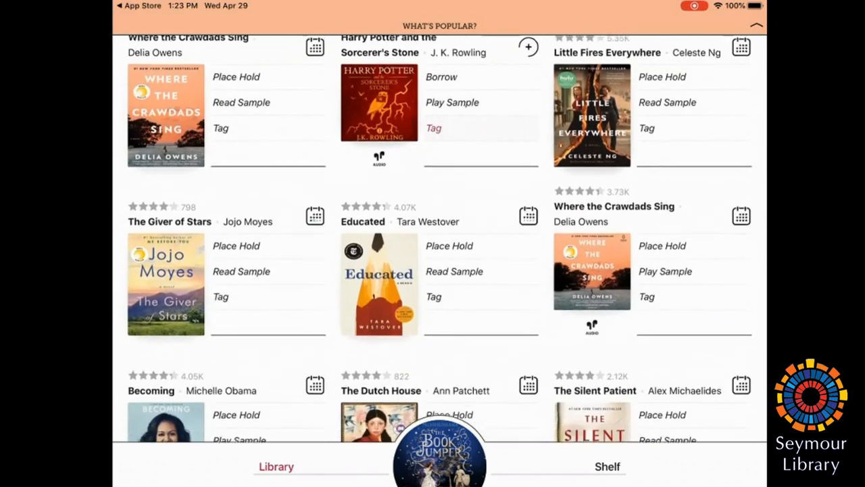
scroll(down, 3)
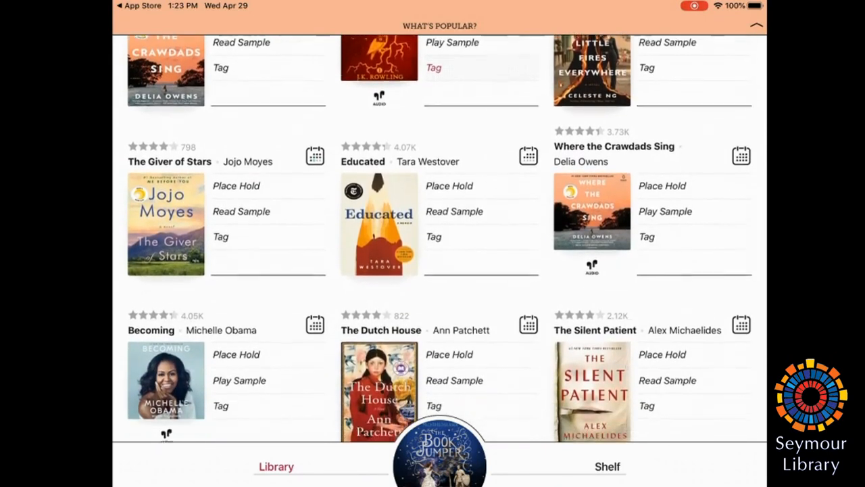
scroll(up, 3)
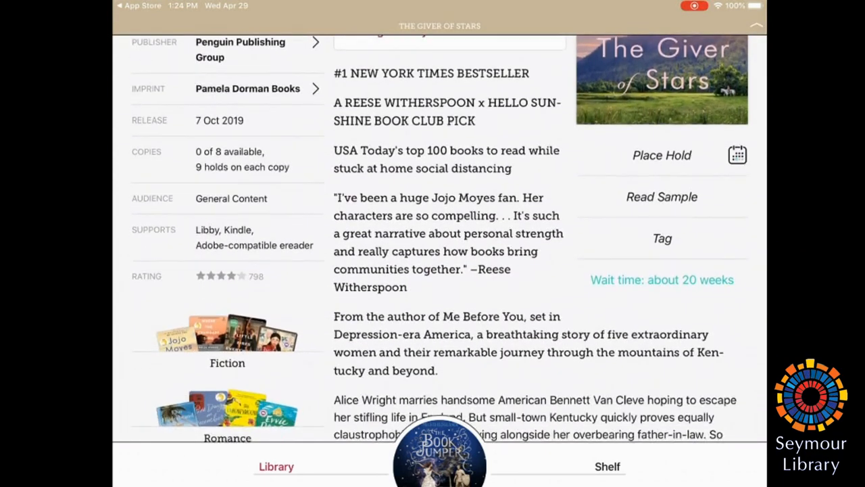
scroll(down, 3)
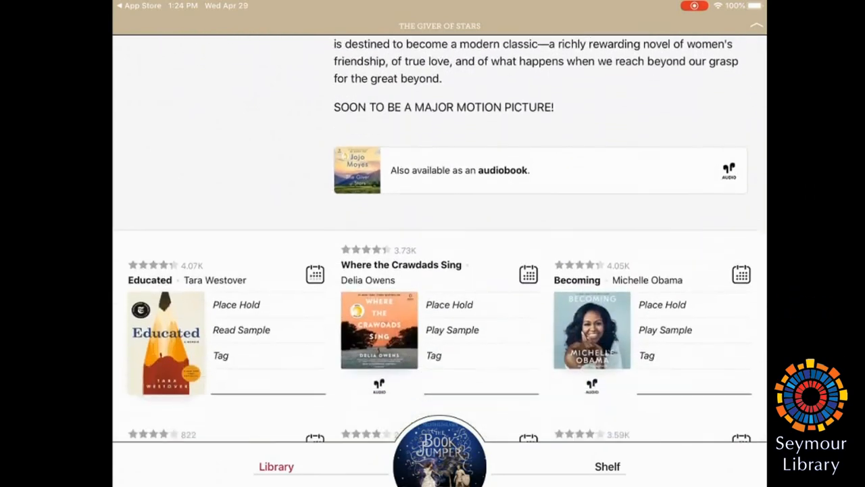
scroll(down, 3)
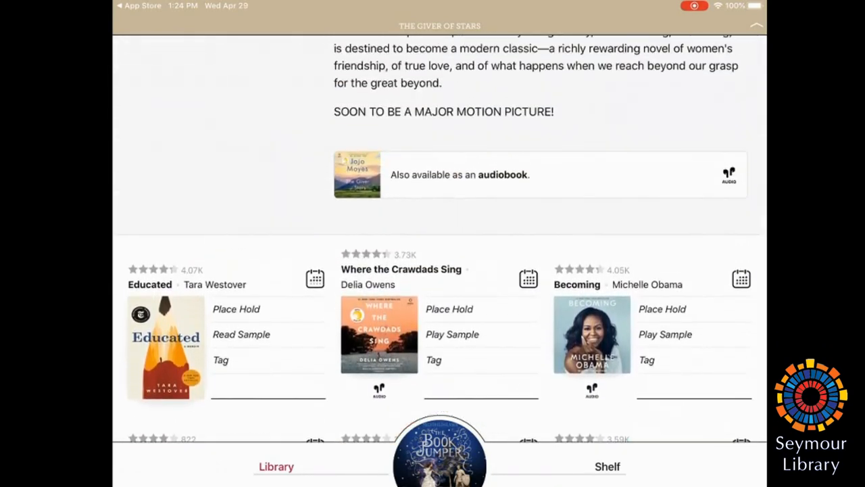
scroll(up, 3)
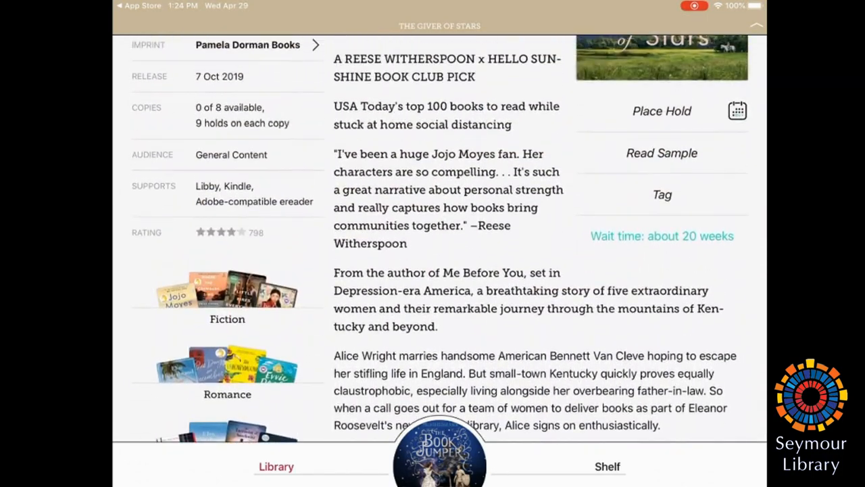
Place and confirm a hold on The Giver of Stars, then view it under Your holds.
click(662, 111)
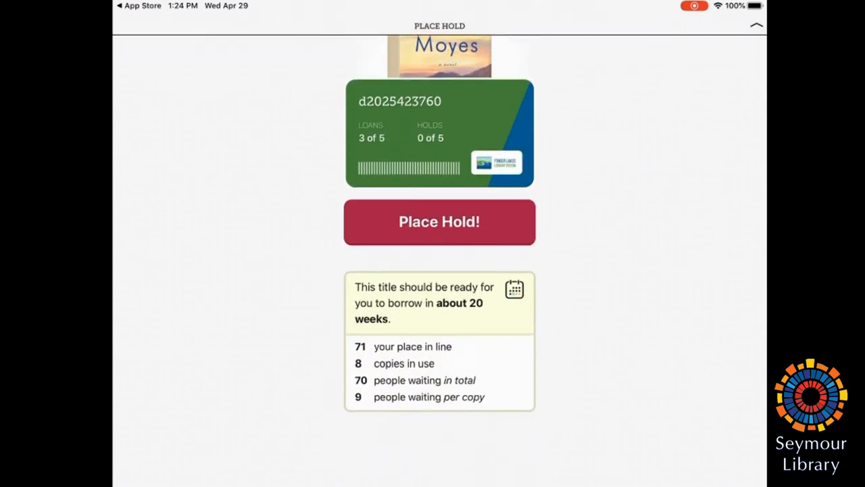
click(439, 222)
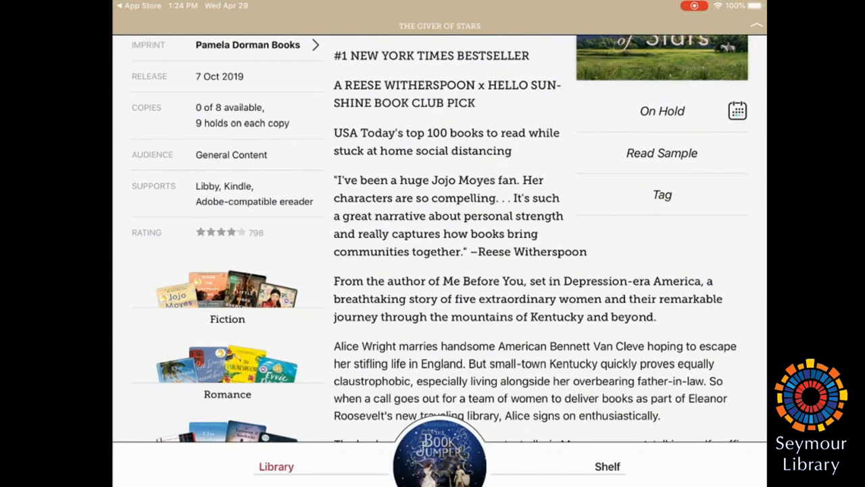
click(606, 466)
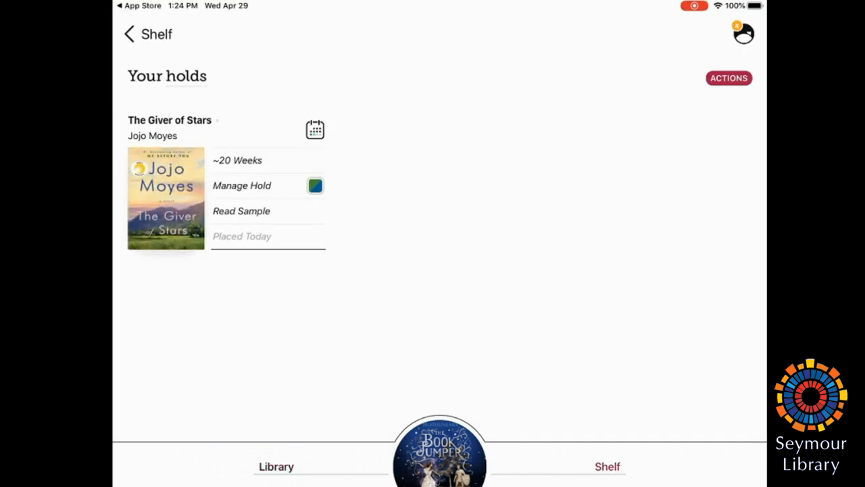
click(315, 129)
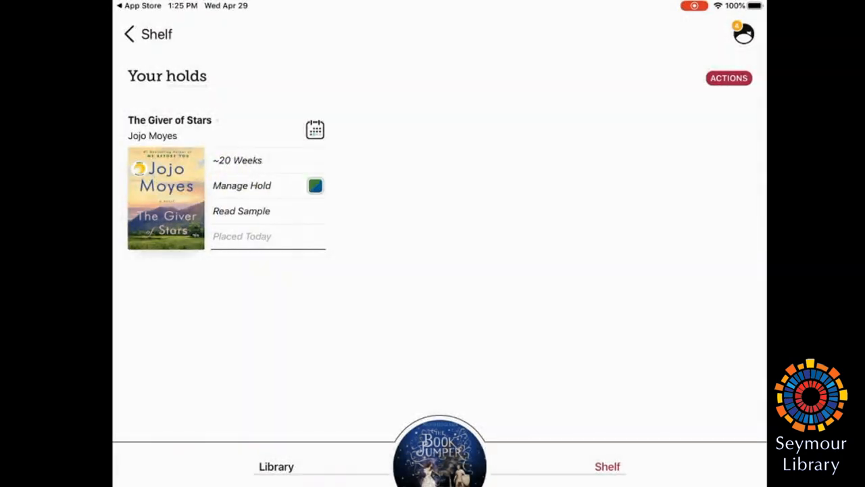
From What's Available, open the Harry Potter and the Sorcerer's Stone audiobook details.
click(166, 198)
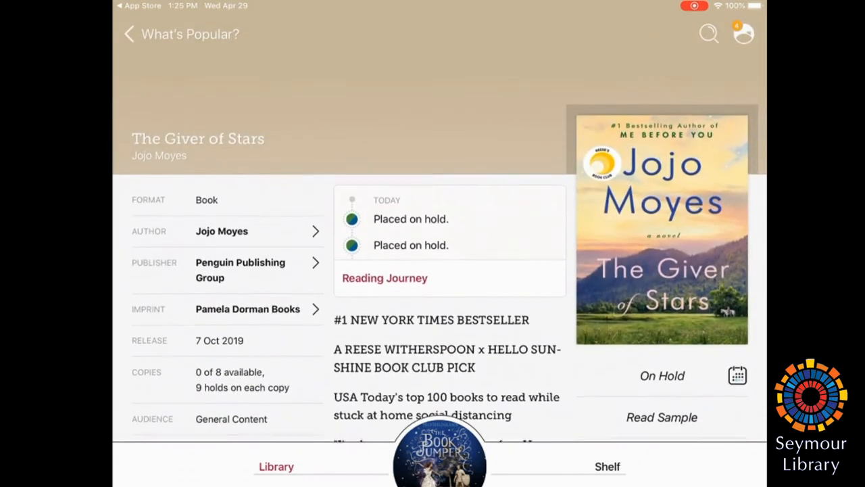
click(129, 34)
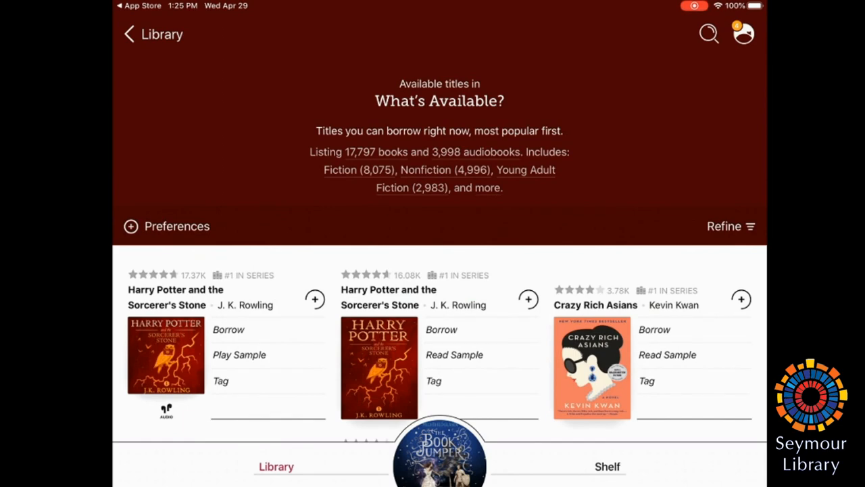
click(166, 355)
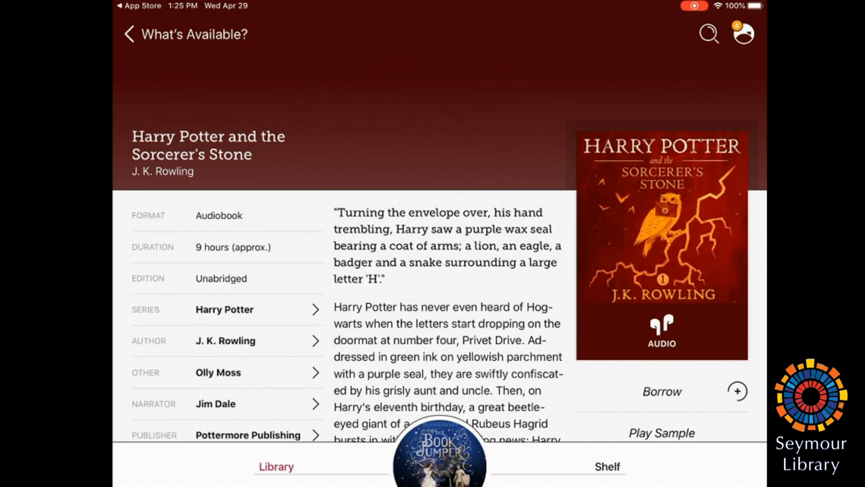
scroll(up, 3)
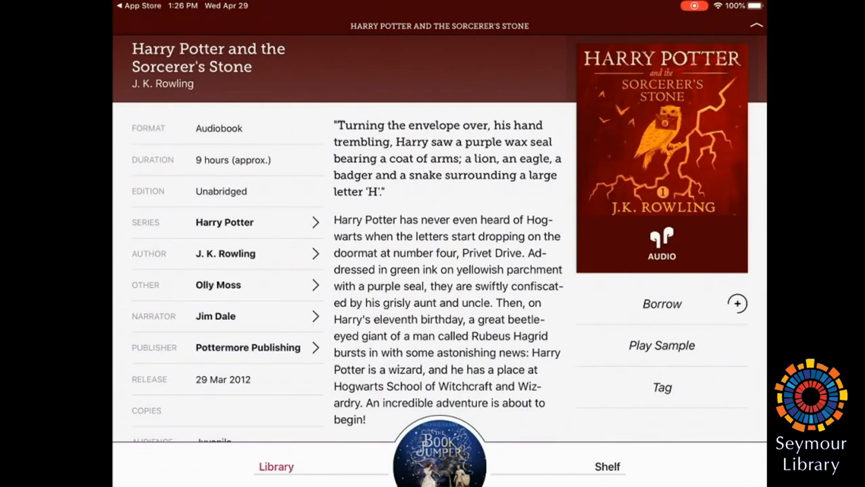
scroll(up, 3)
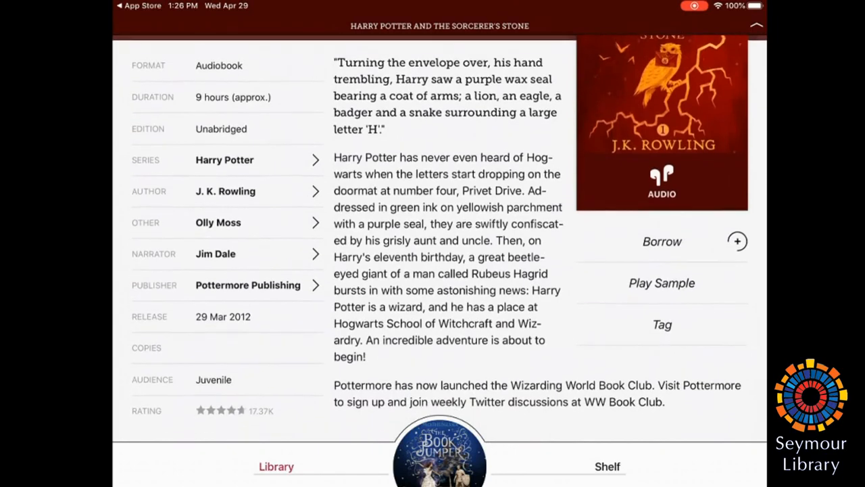
scroll(up, 3)
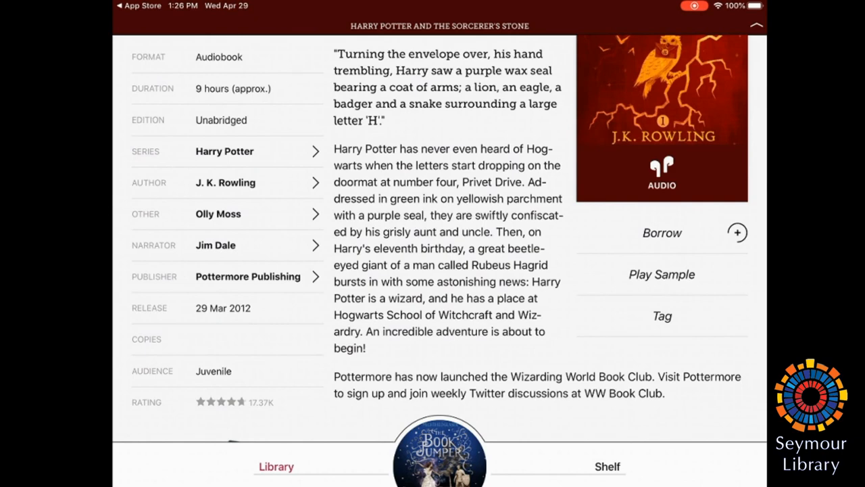
Borrow the Sorcerer's Stone audiobook for 21 days and browse its series list.
click(662, 232)
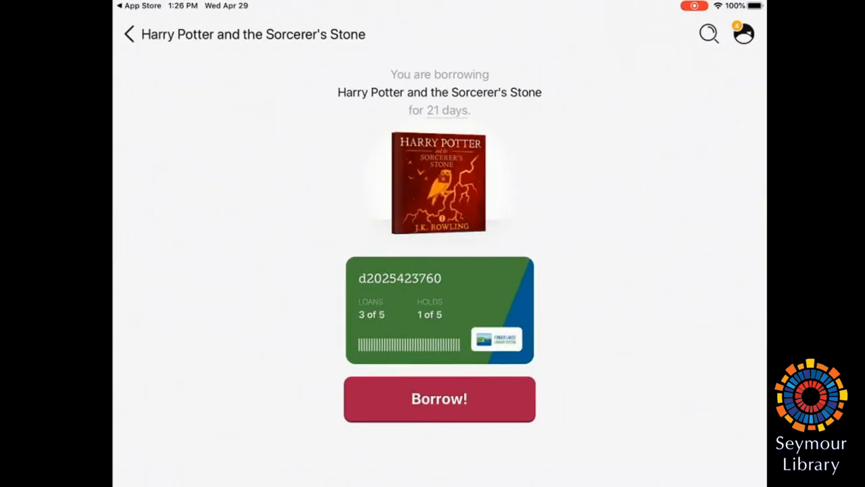
click(439, 398)
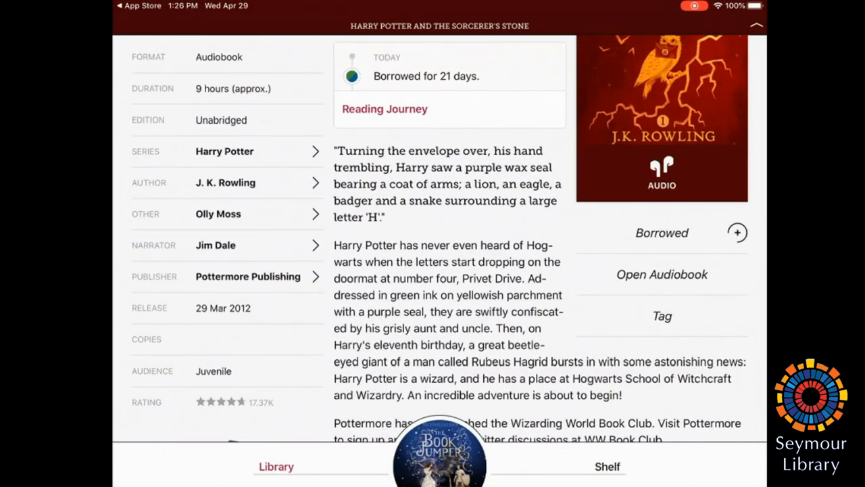
scroll(down, 3)
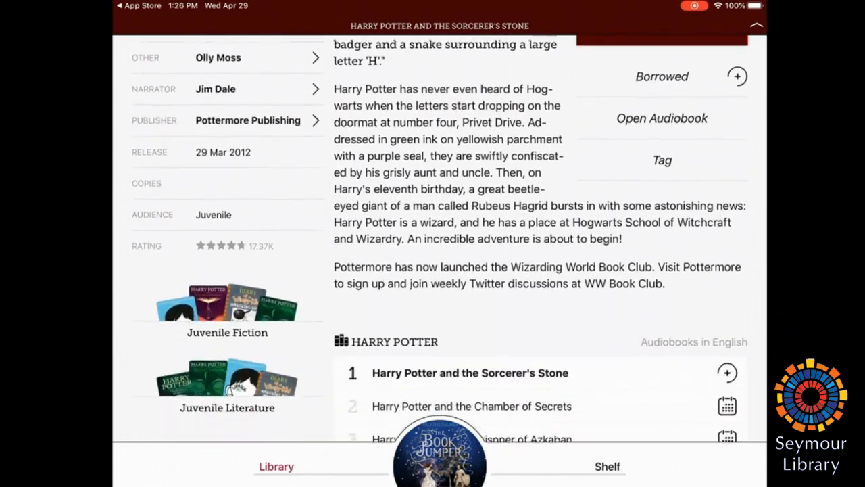
scroll(down, 3)
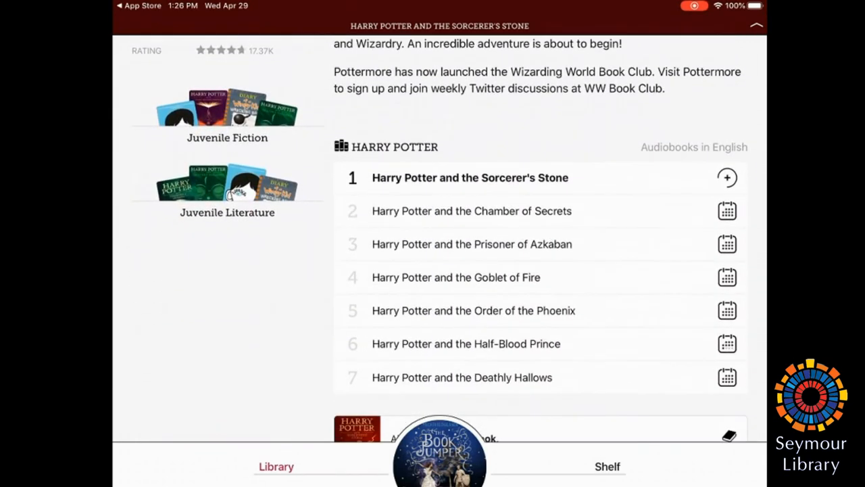
scroll(up, 3)
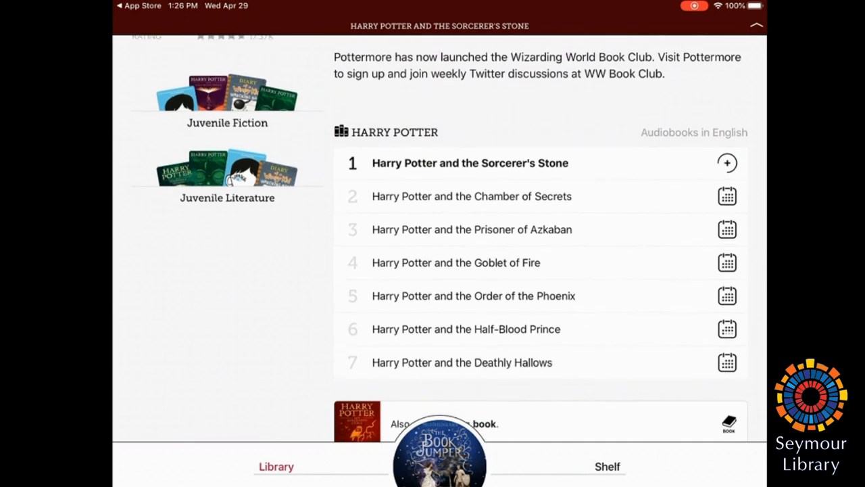
scroll(up, 3)
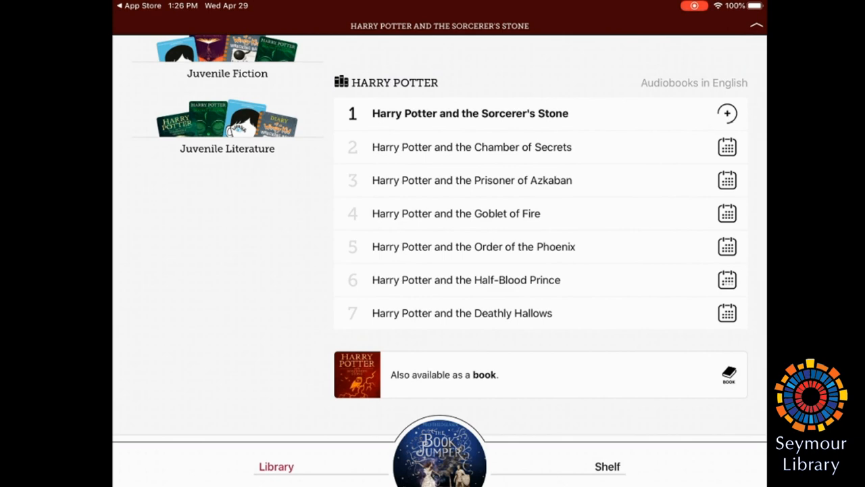
Open Harry Potter and the Chamber of Secrets and look through its details.
click(471, 147)
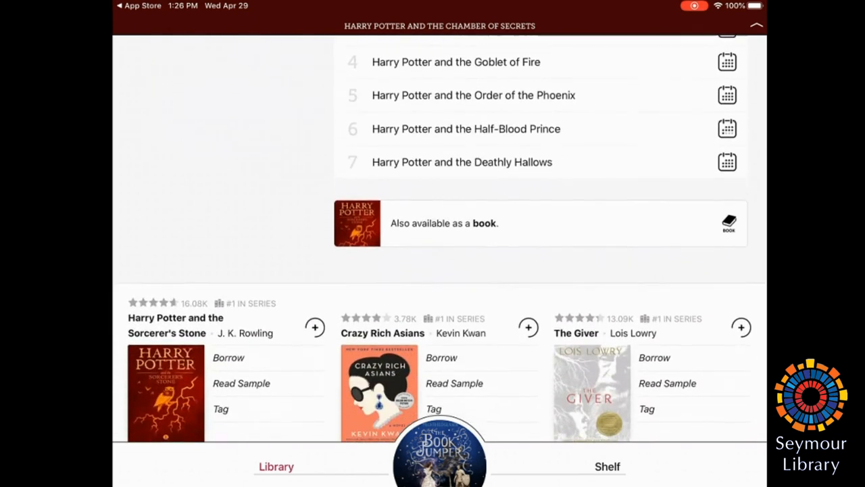
scroll(up, 3)
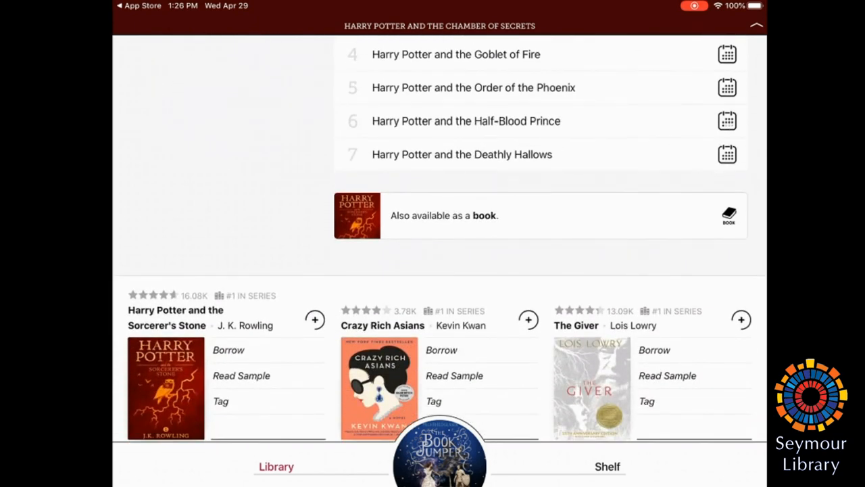
scroll(up, 3)
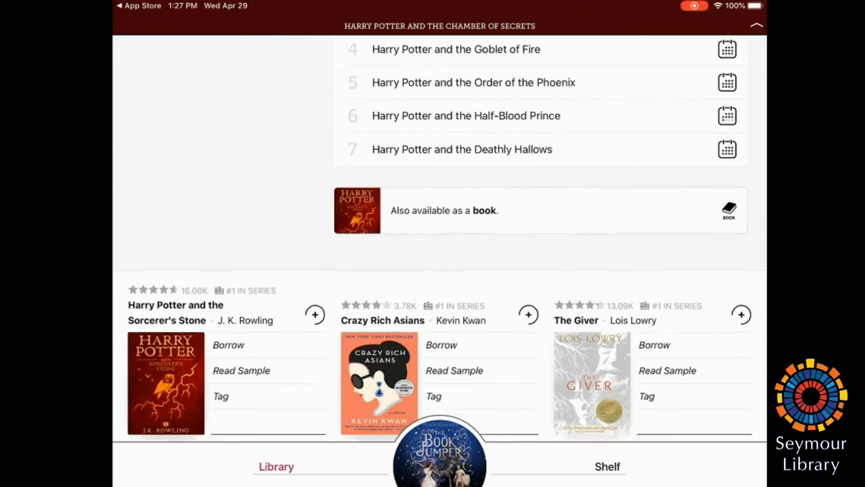
scroll(down, 3)
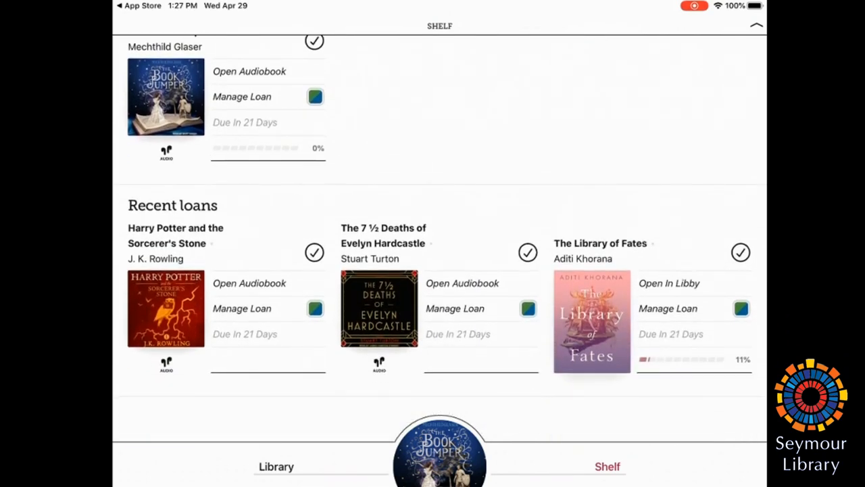
Play the Harry Potter audiobook from Chapter 1, then leave the player for Your holds.
click(248, 282)
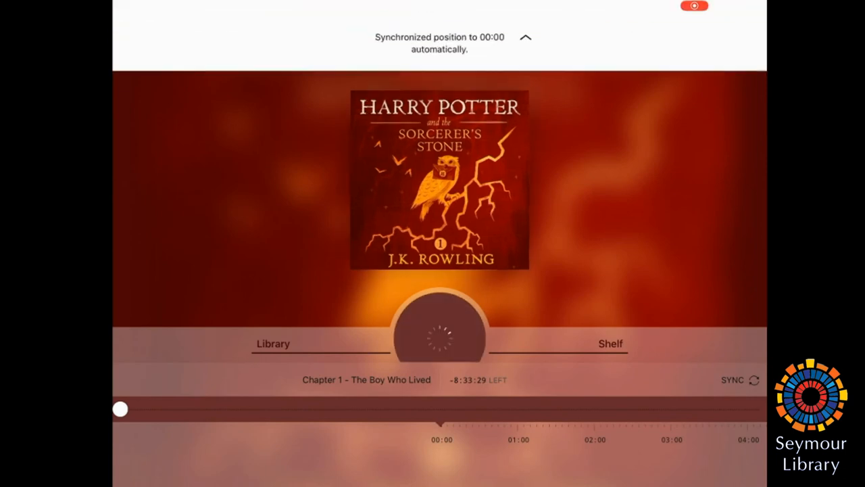
click(439, 331)
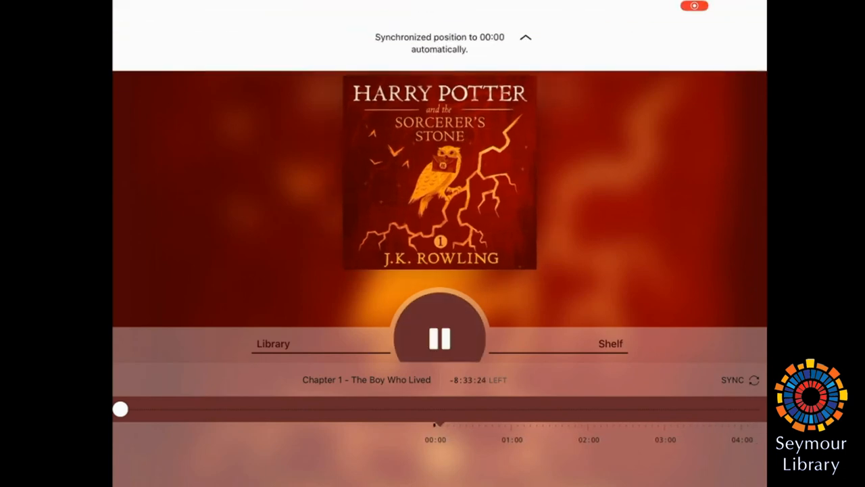
click(525, 37)
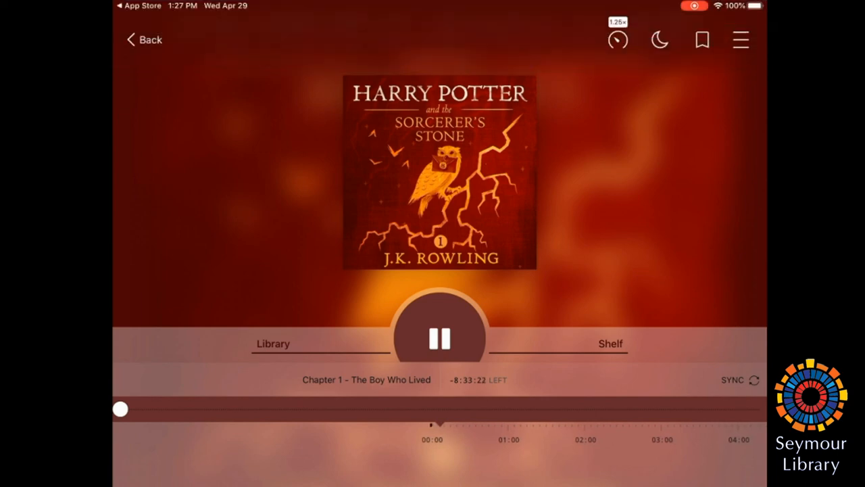
click(609, 343)
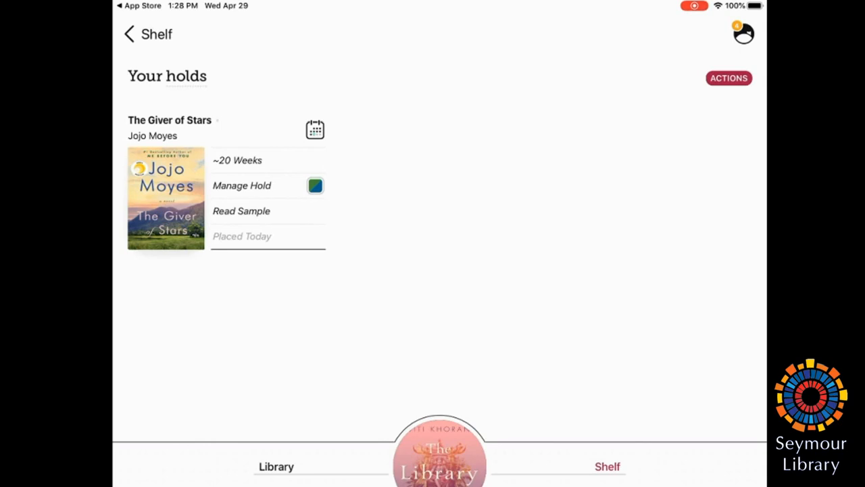
Cancel The Giver of Stars hold via Manage Hold and dismiss the confirmation.
click(315, 185)
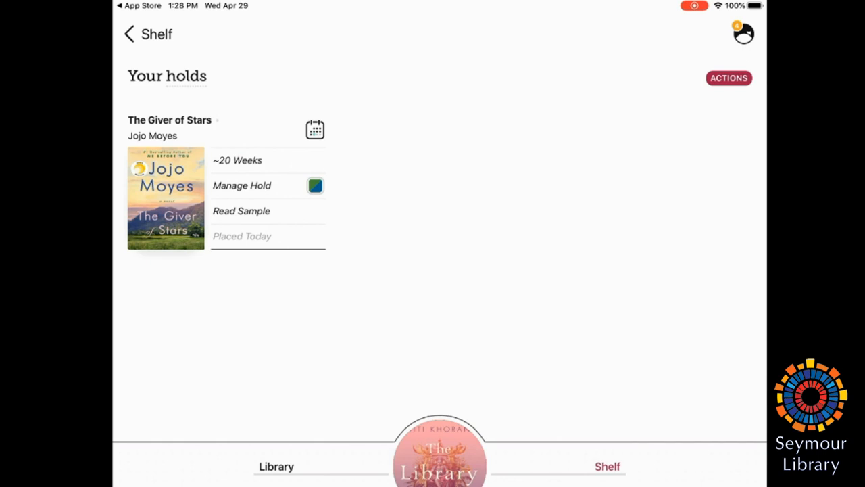
click(315, 185)
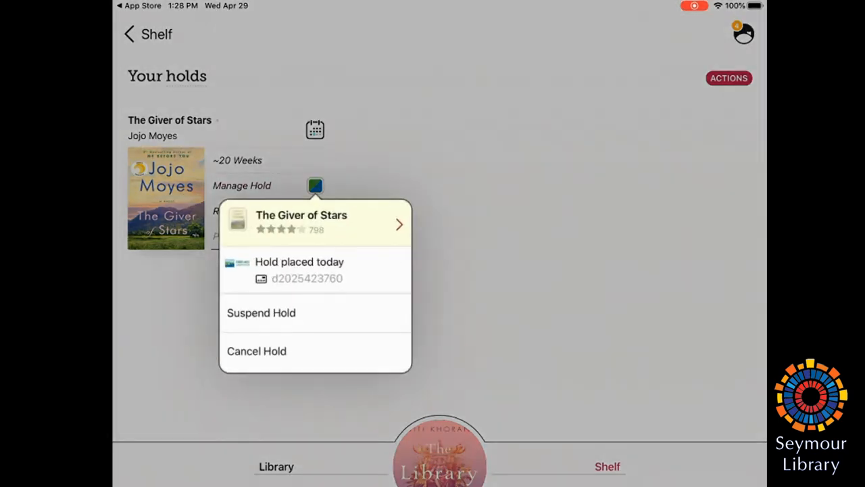
click(256, 351)
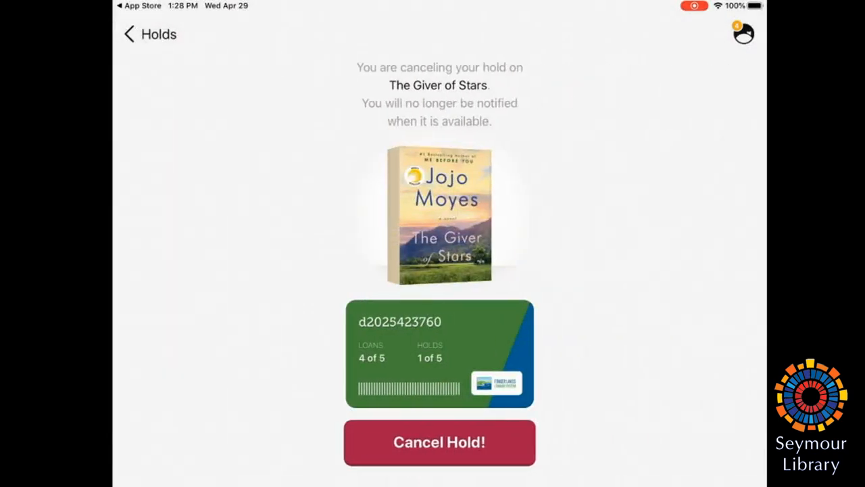
click(439, 442)
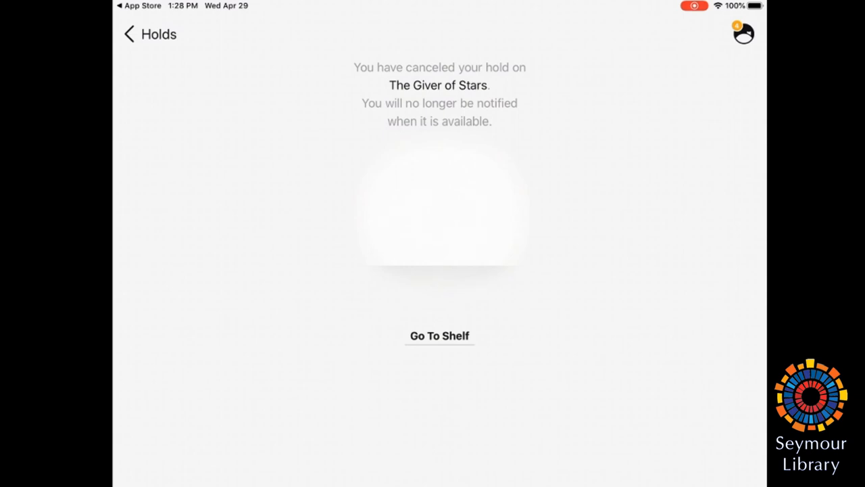
click(440, 335)
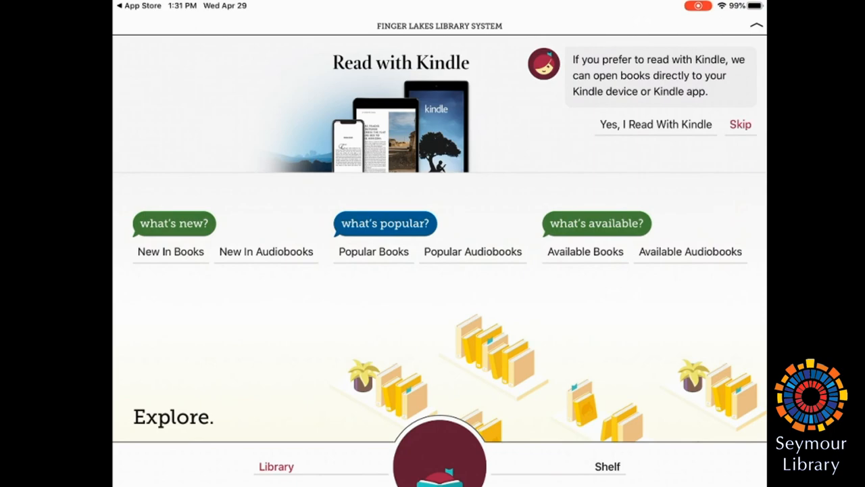
Search the catalogue for "howls" and pick the Howl's Moving Castle suggestion.
click(740, 124)
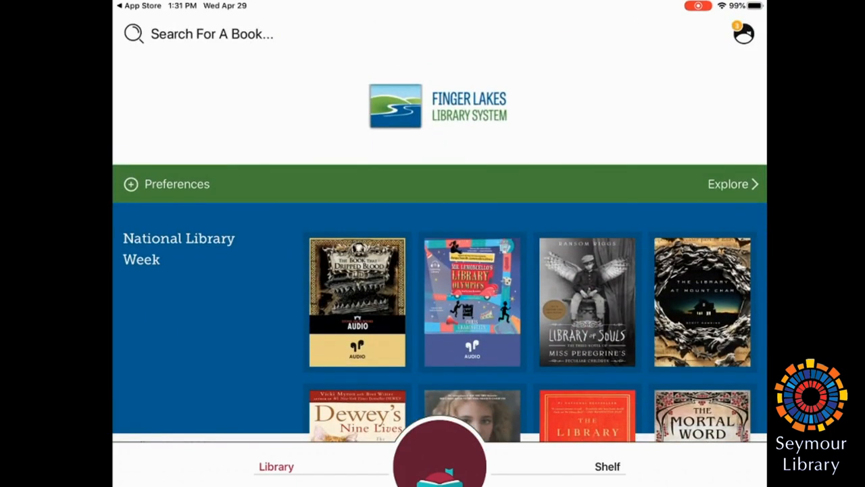
click(212, 34)
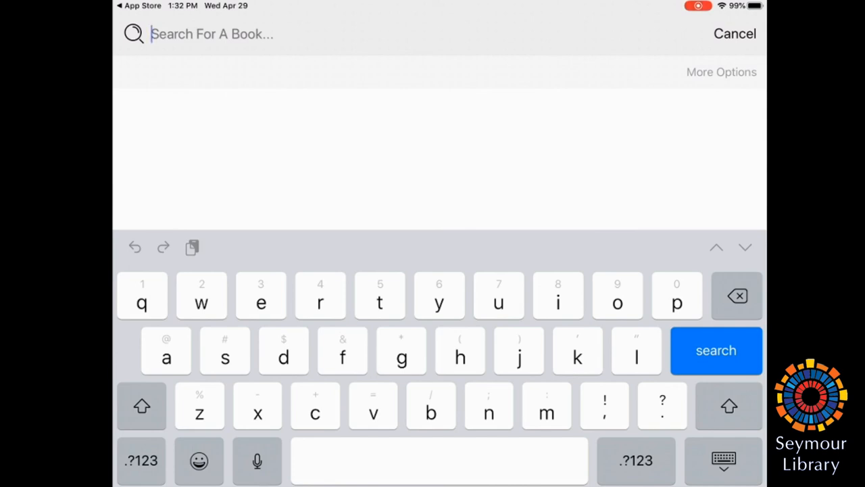
text(how)
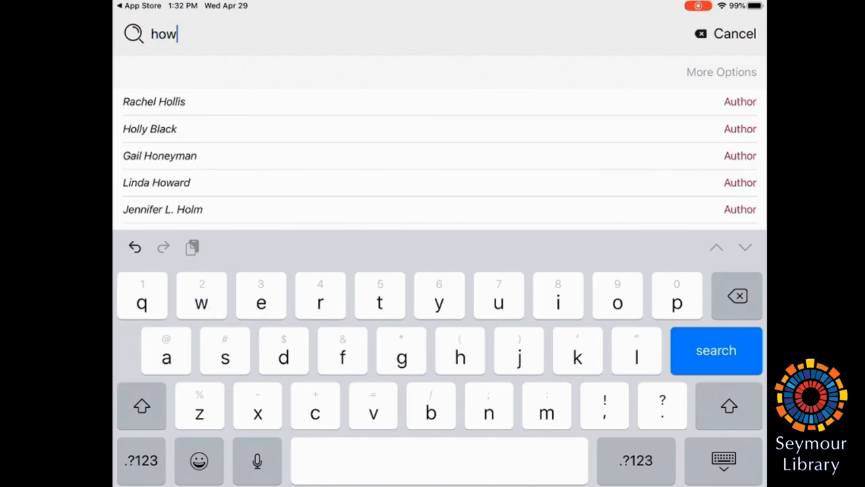
text(s)
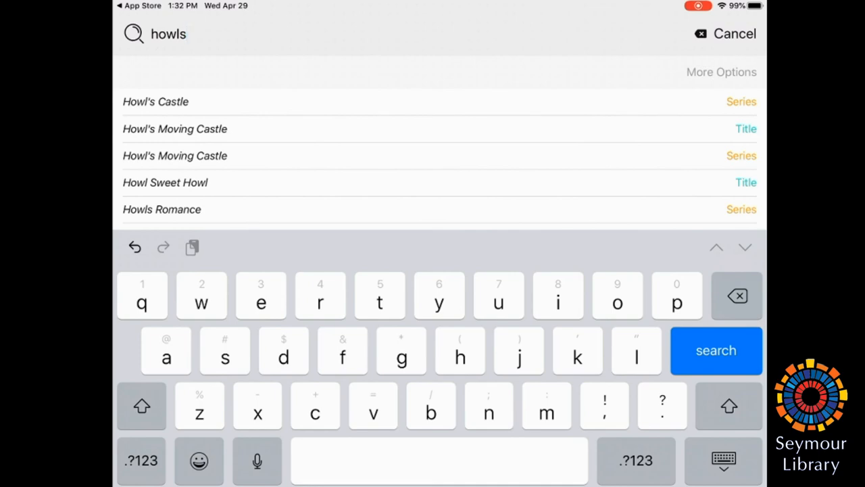
click(175, 129)
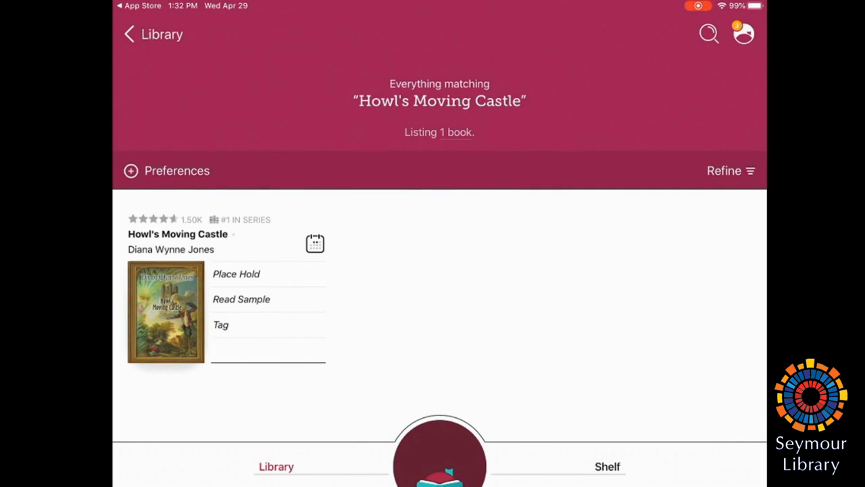
Place and confirm a hold on Howl's Moving Castle, then go to the Shelf.
scroll(up, 3)
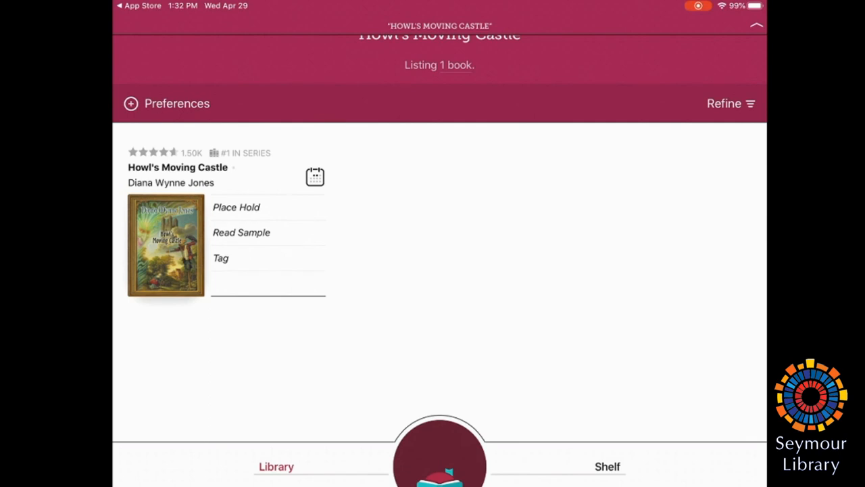
click(236, 207)
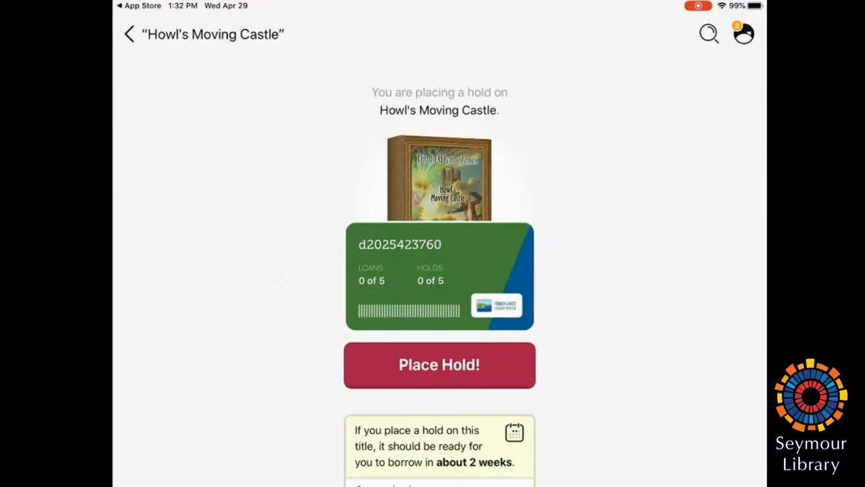
click(439, 365)
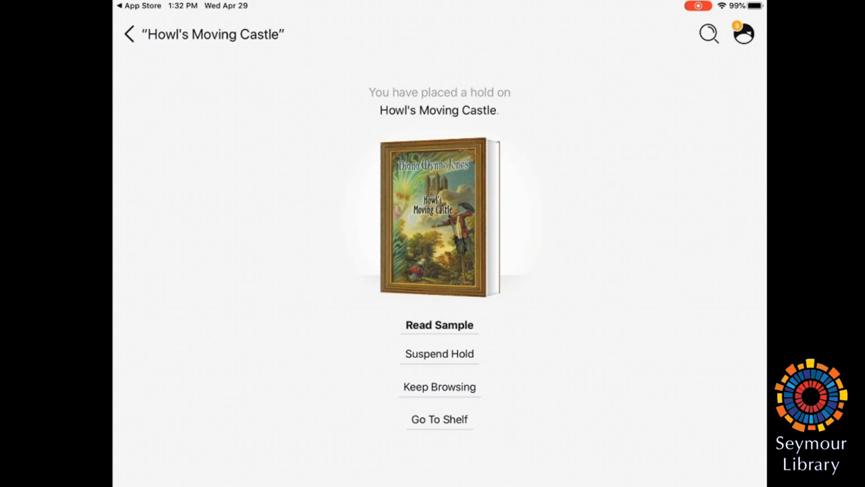
click(440, 419)
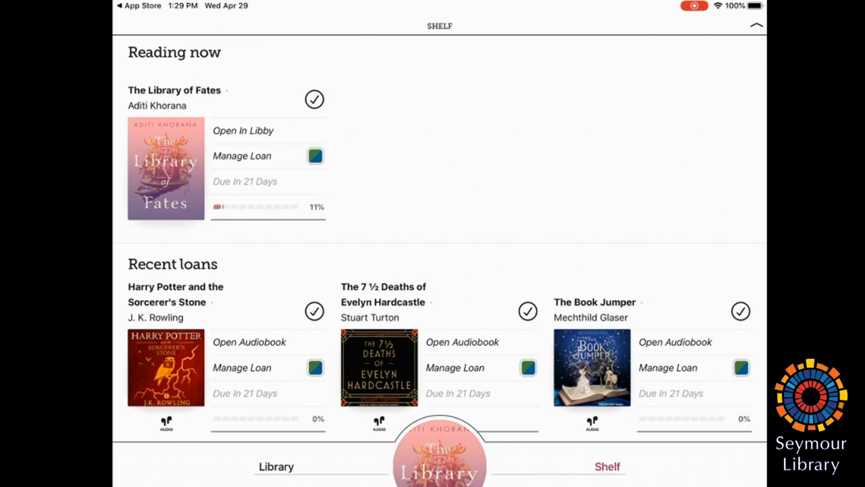
Return The Library of Fates and Harry Potter and the Sorcerer's Stone early.
click(315, 156)
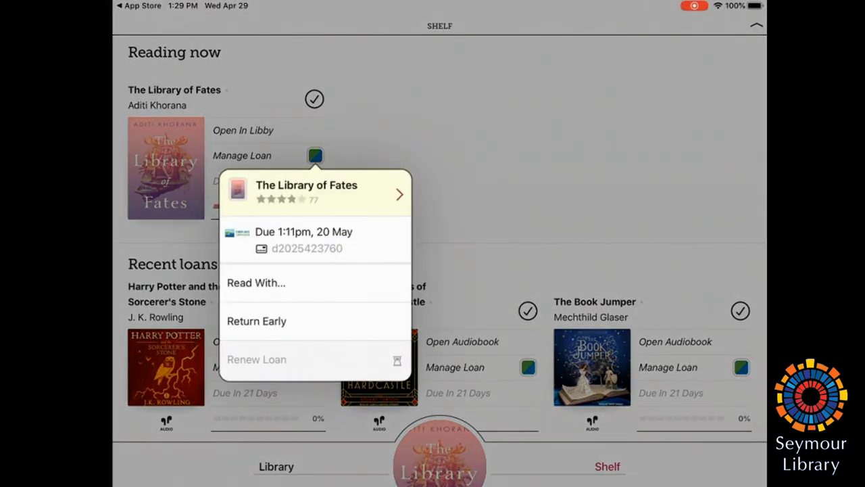
click(256, 320)
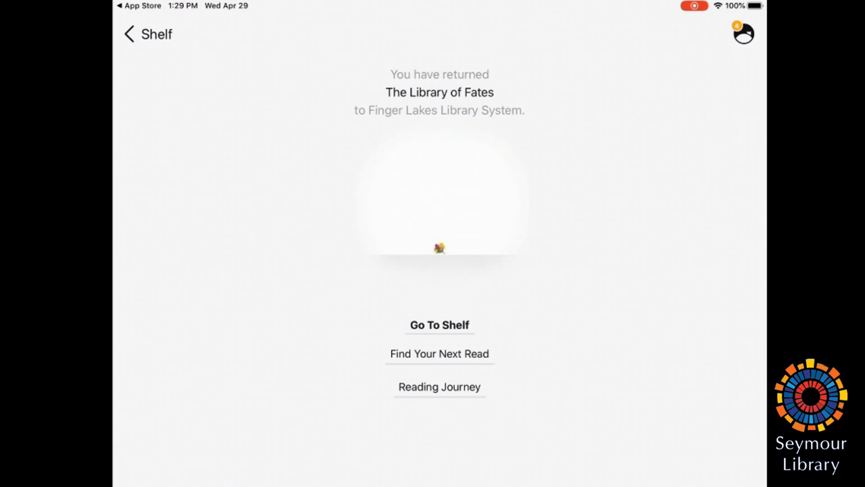
click(440, 325)
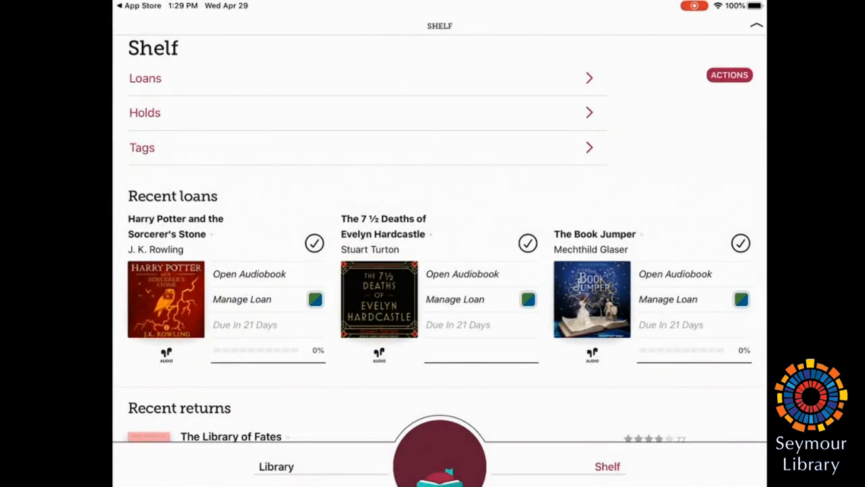
click(314, 298)
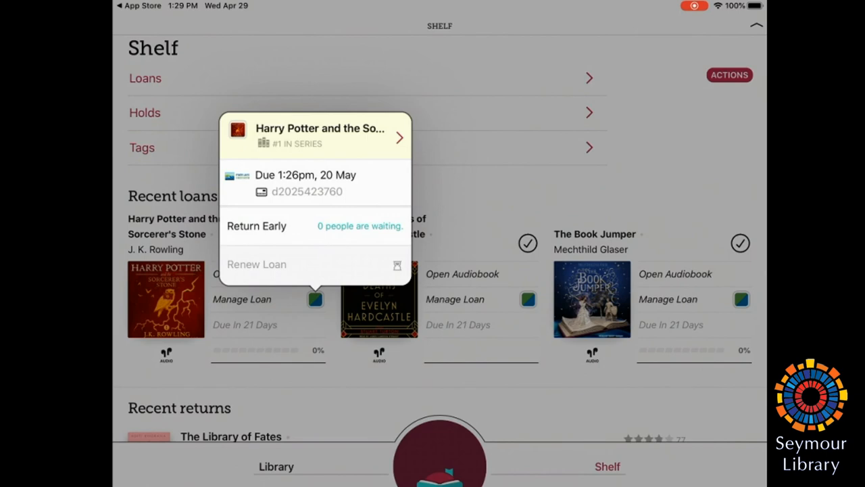
click(256, 225)
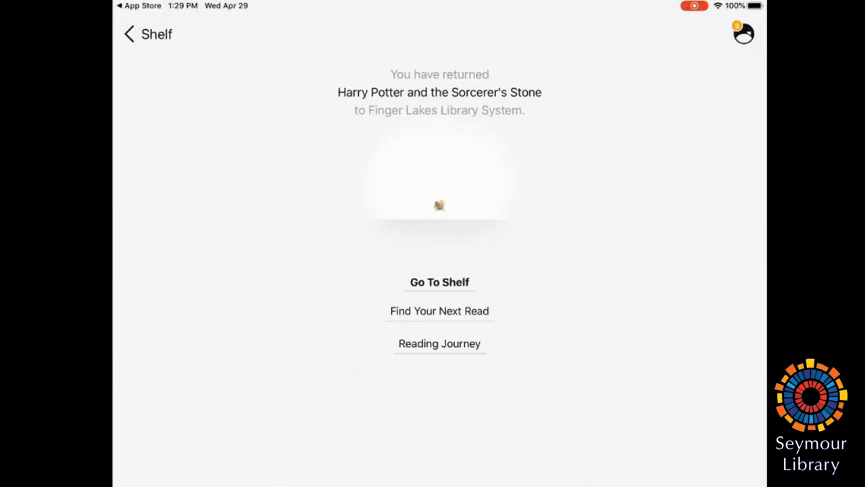
click(440, 282)
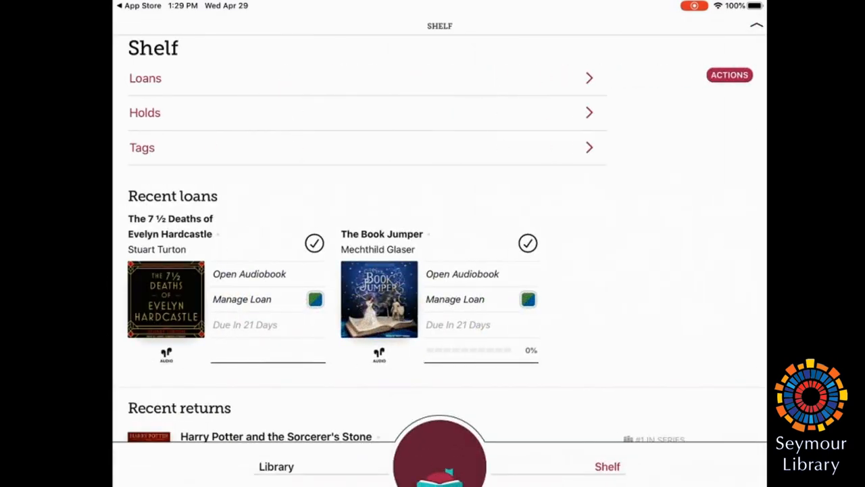
Return The 7 ½ Deaths of Evelyn Hardcastle and The Book Jumper early.
click(241, 299)
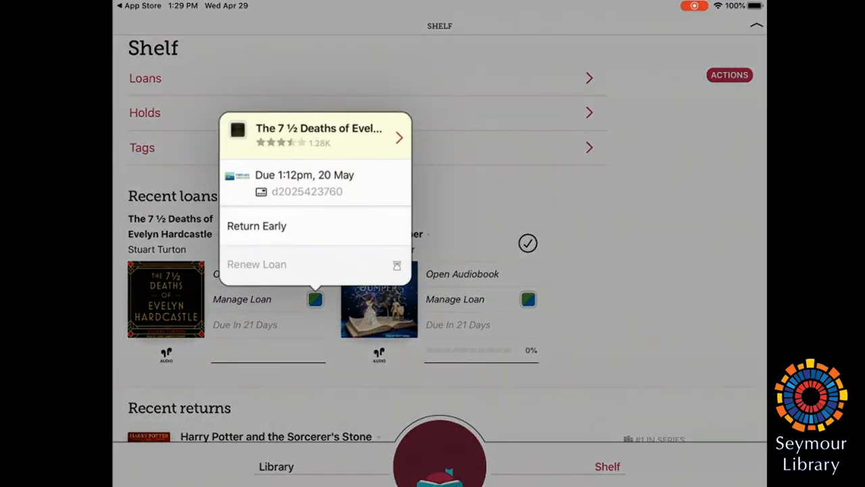
click(256, 226)
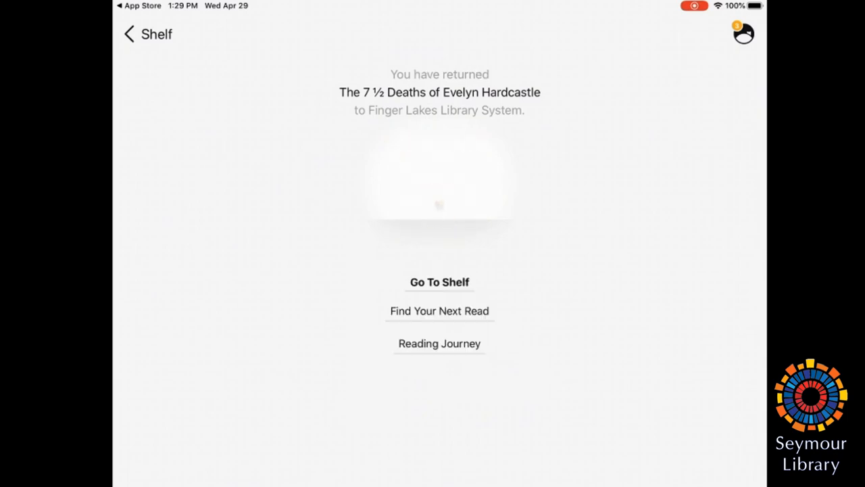
click(438, 282)
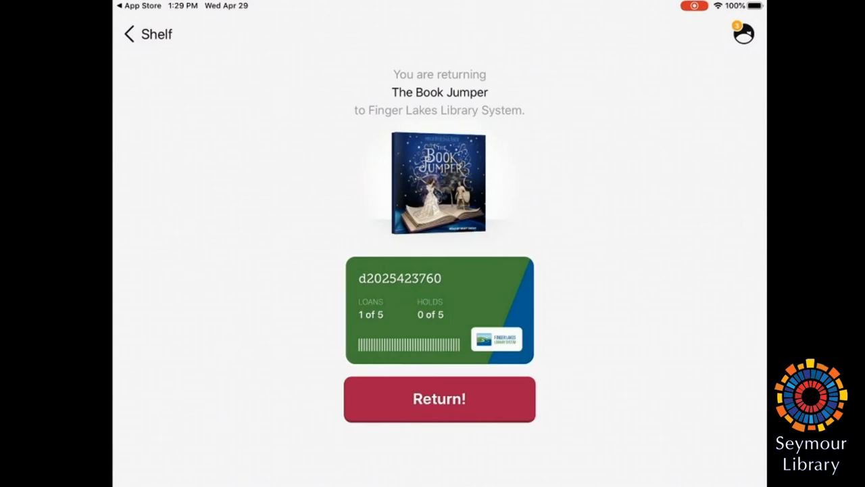
click(439, 398)
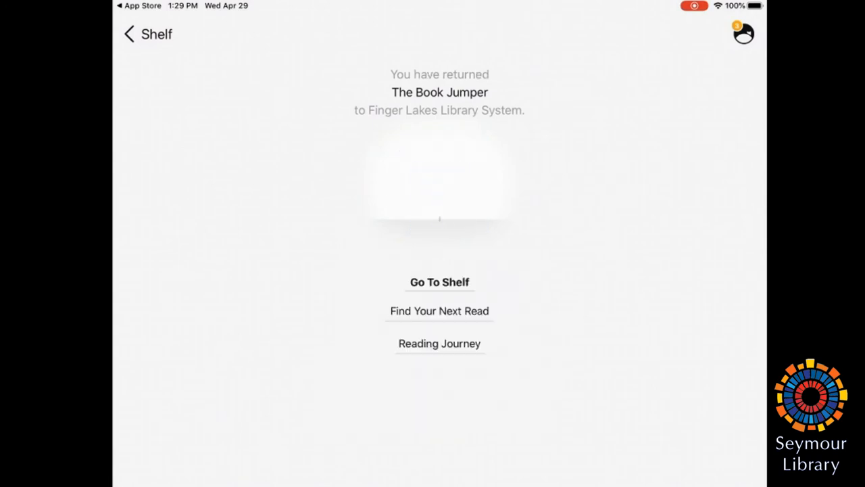
click(439, 282)
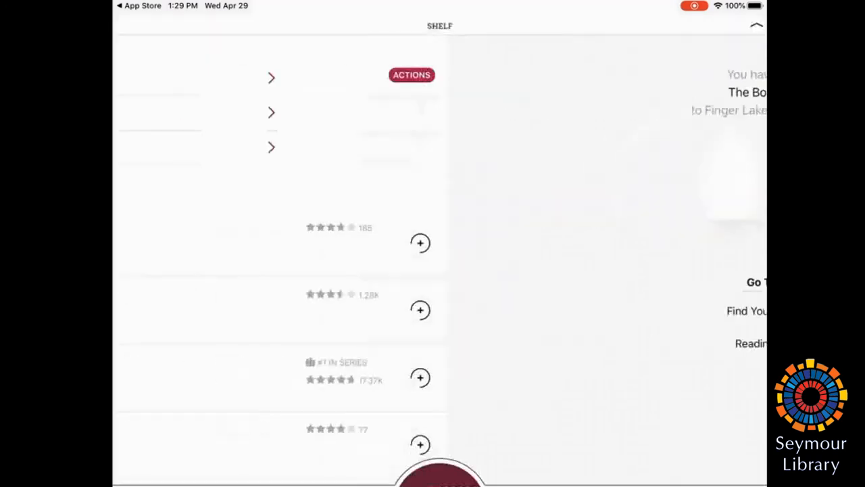